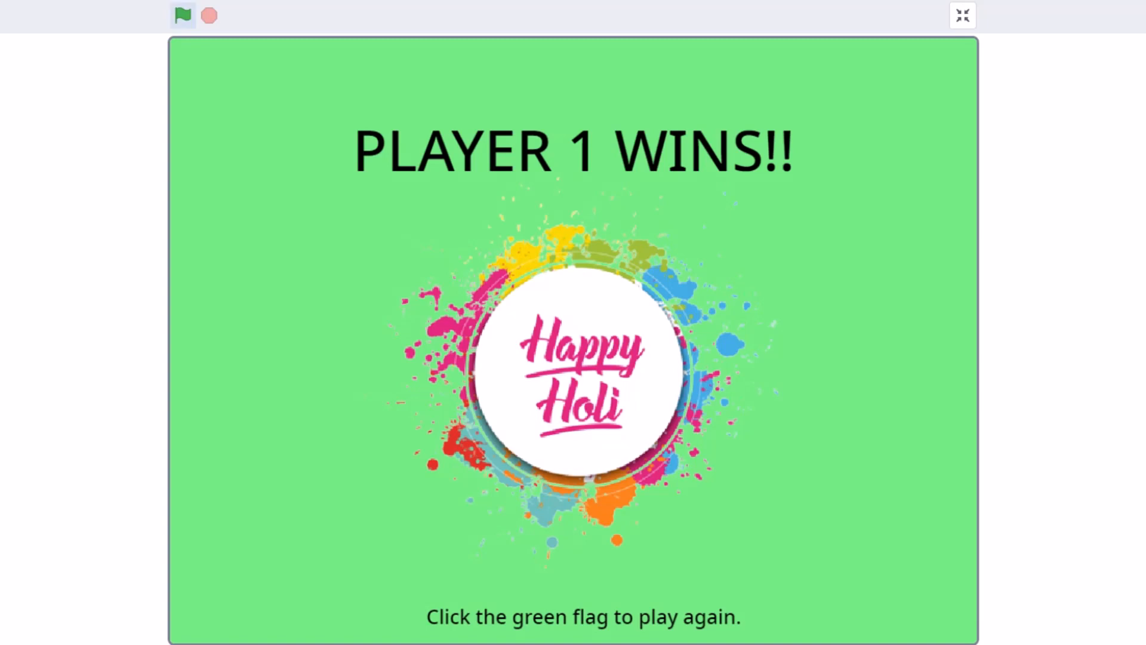
- Replay the game full-screen from the green flag until the Player 2 Wins screen appears
{"action": "left_click", "coordinate": [183, 15]}
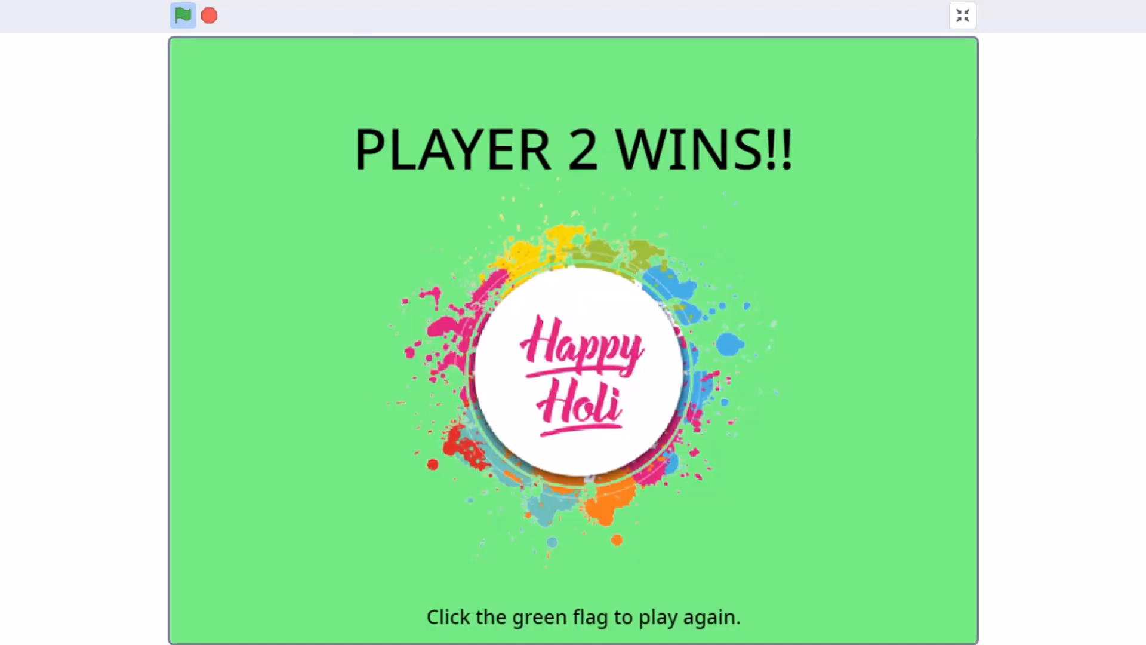
- Exit full-screen and view the blue balloon, yellow balloon and boy sprite costumes
{"action": "left_click", "coordinate": [962, 14]}
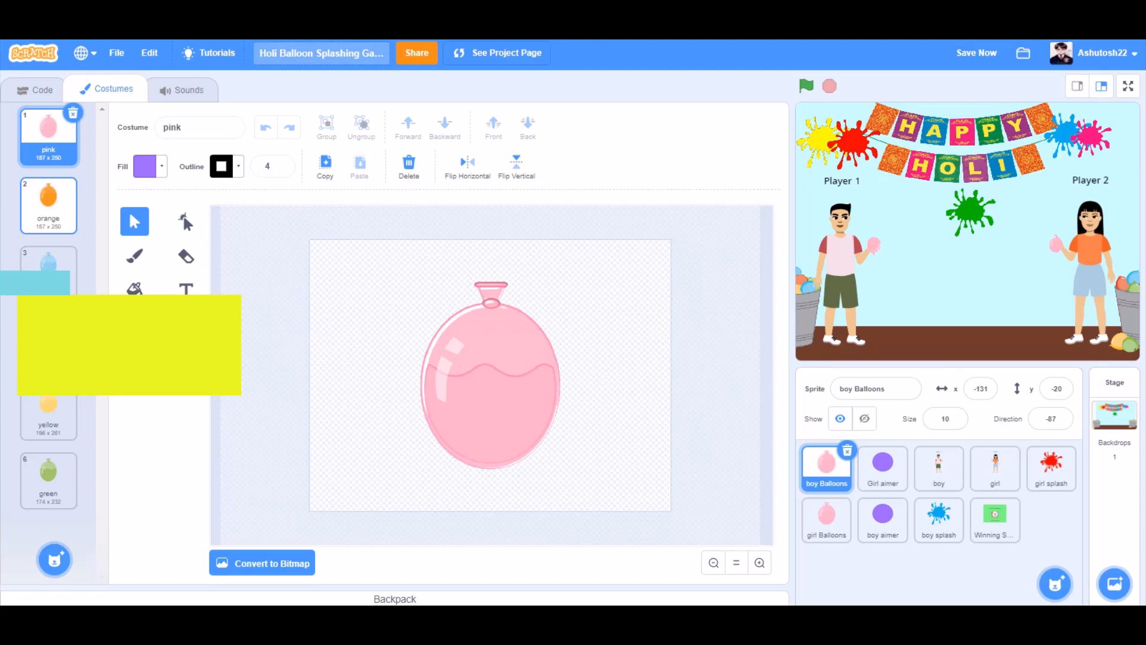
{"action": "left_click", "coordinate": [49, 266]}
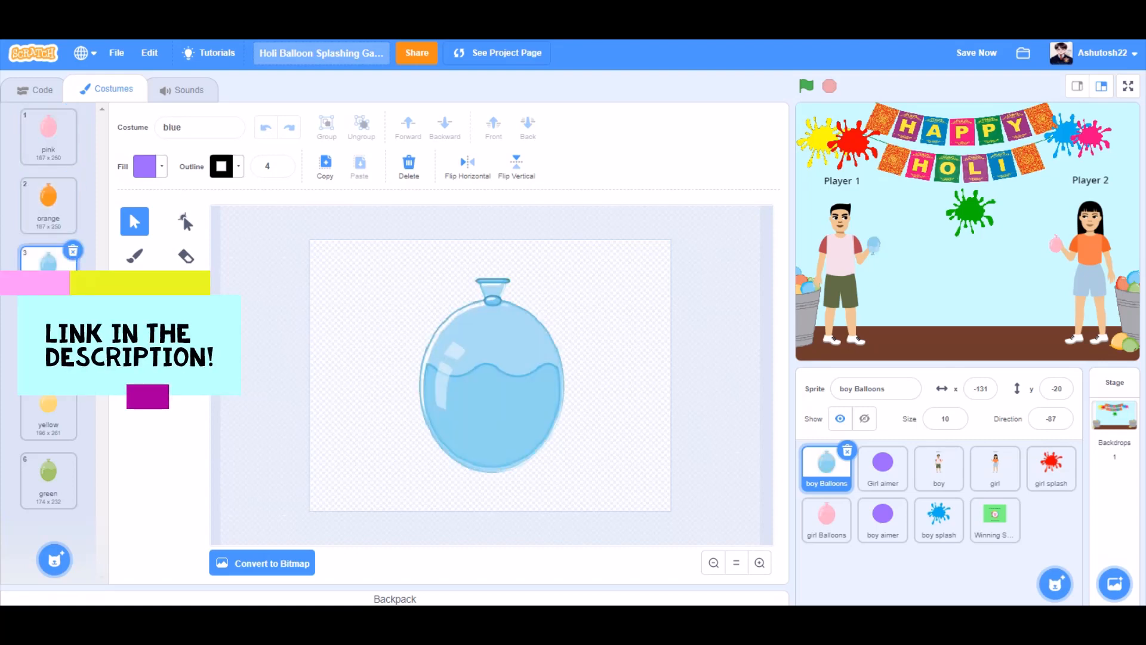
{"action": "left_click", "coordinate": [49, 409]}
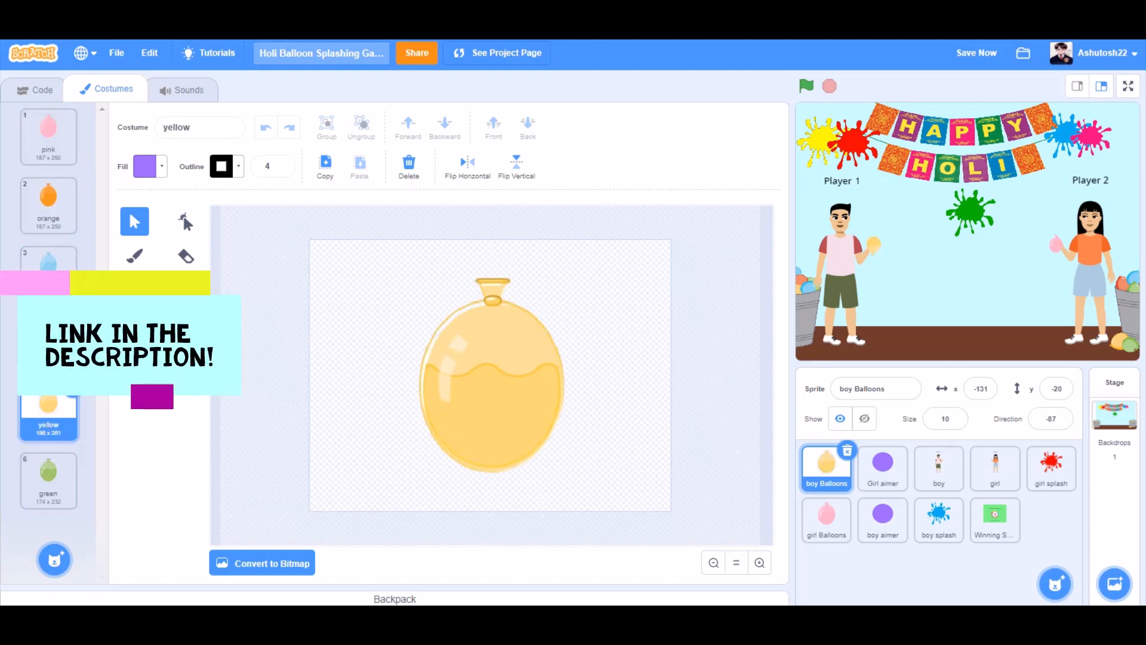
{"action": "left_click", "coordinate": [48, 136]}
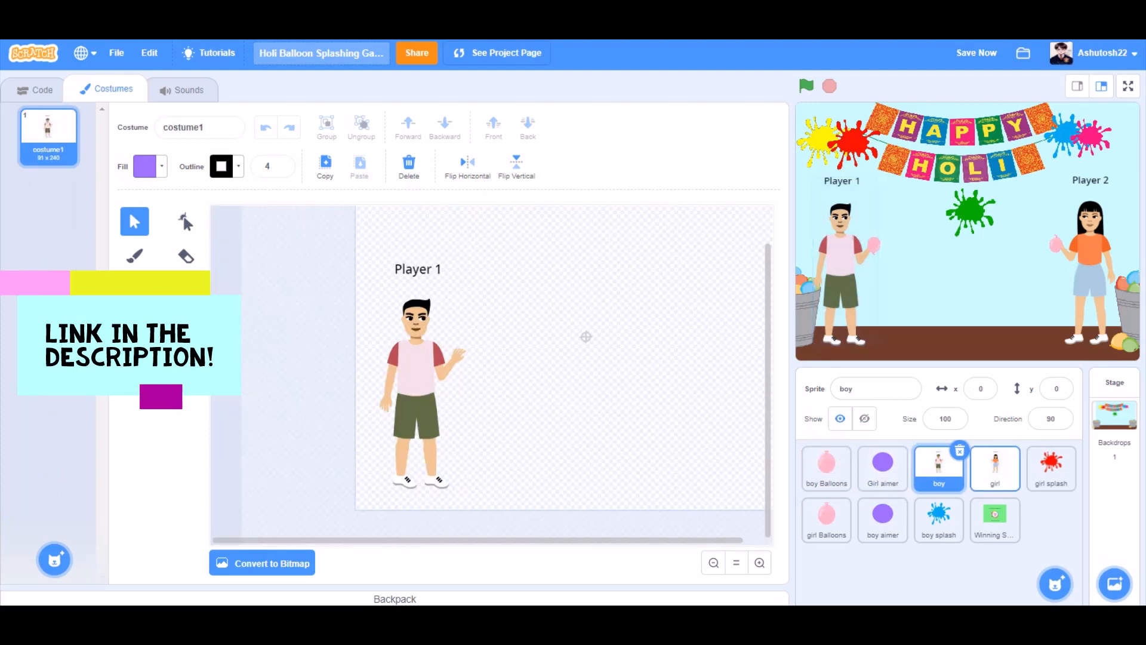
- View the girl splash, girl Balloons, boy splash and Winning Screen player1win/player2win costumes
{"action": "left_click", "coordinate": [1051, 468]}
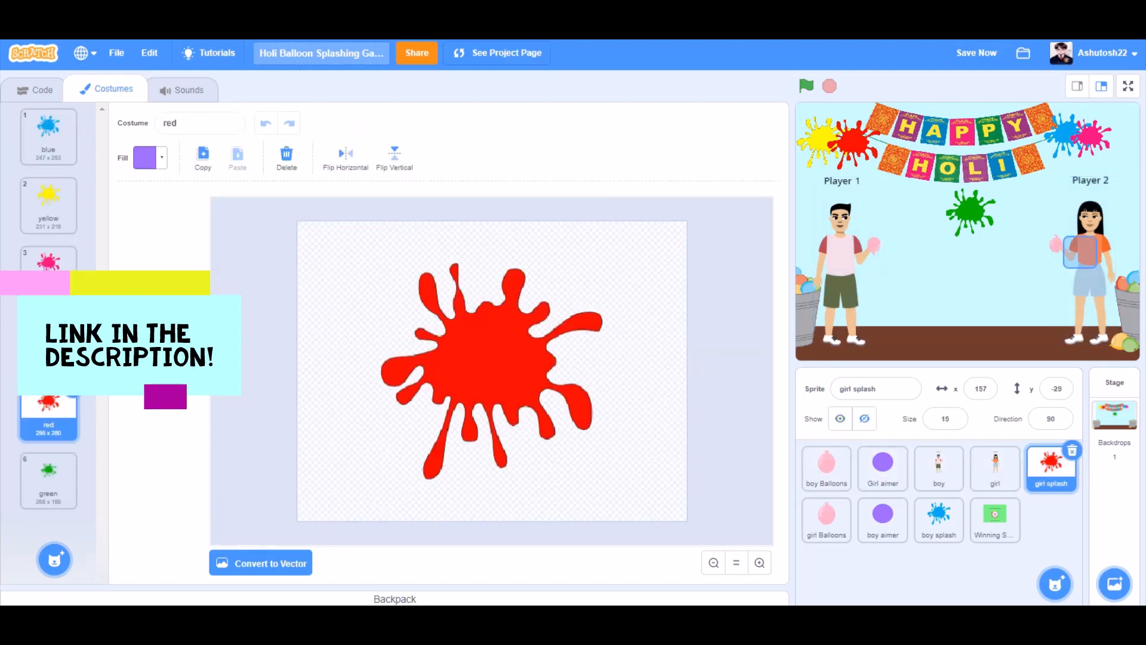
{"action": "left_click", "coordinate": [47, 136]}
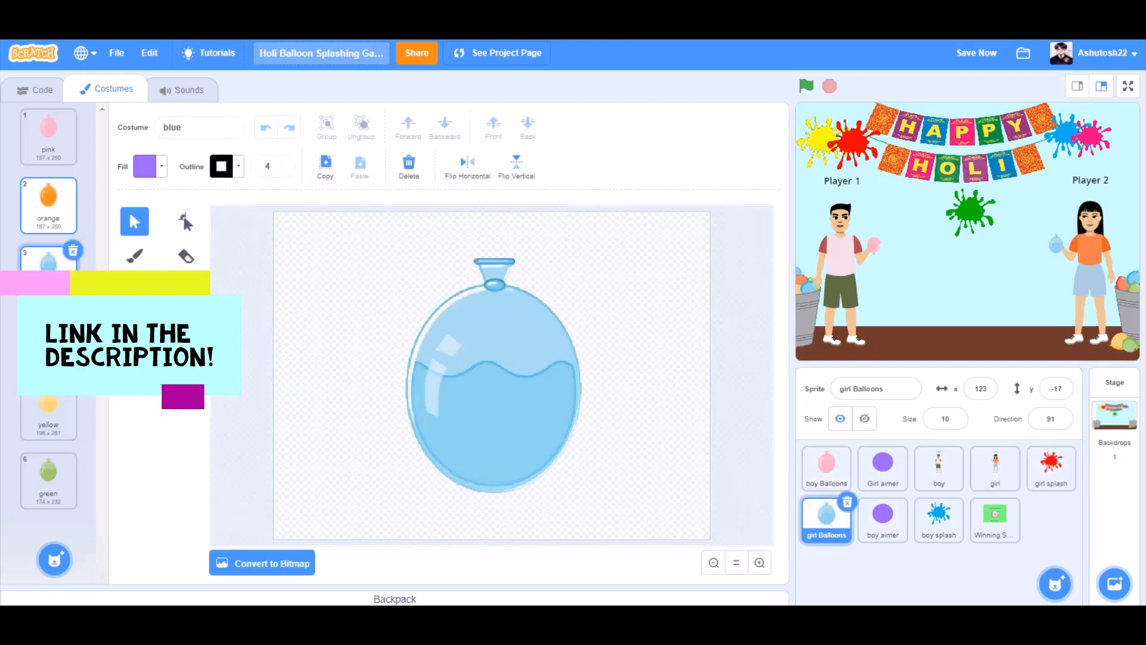
{"action": "left_click", "coordinate": [48, 136]}
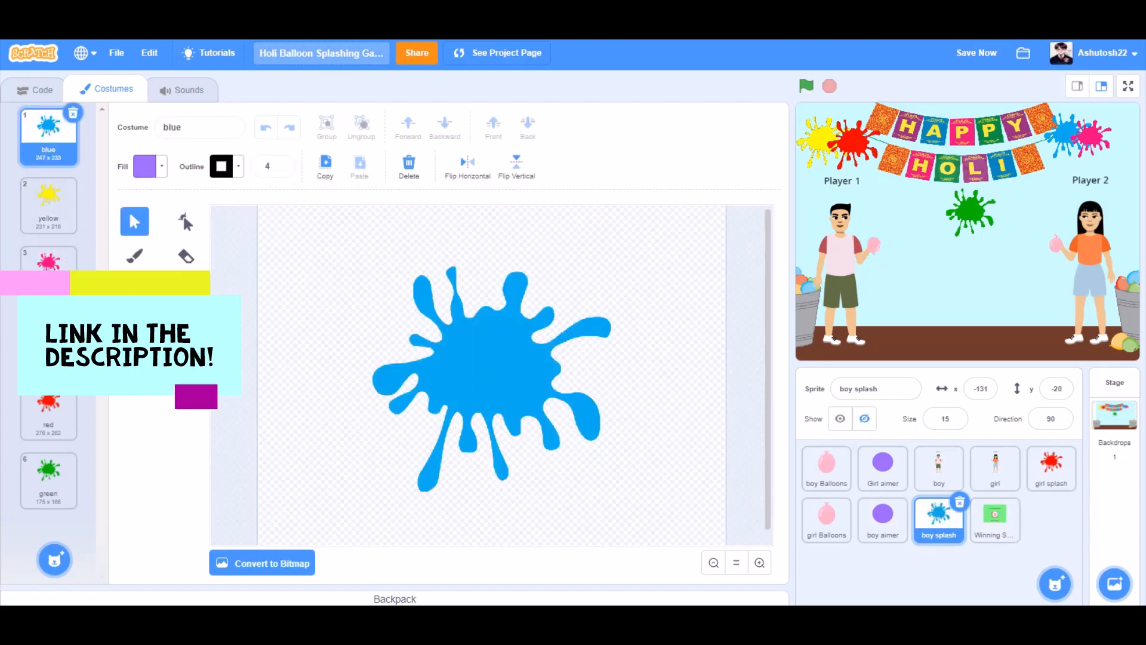
{"action": "left_click", "coordinate": [993, 520]}
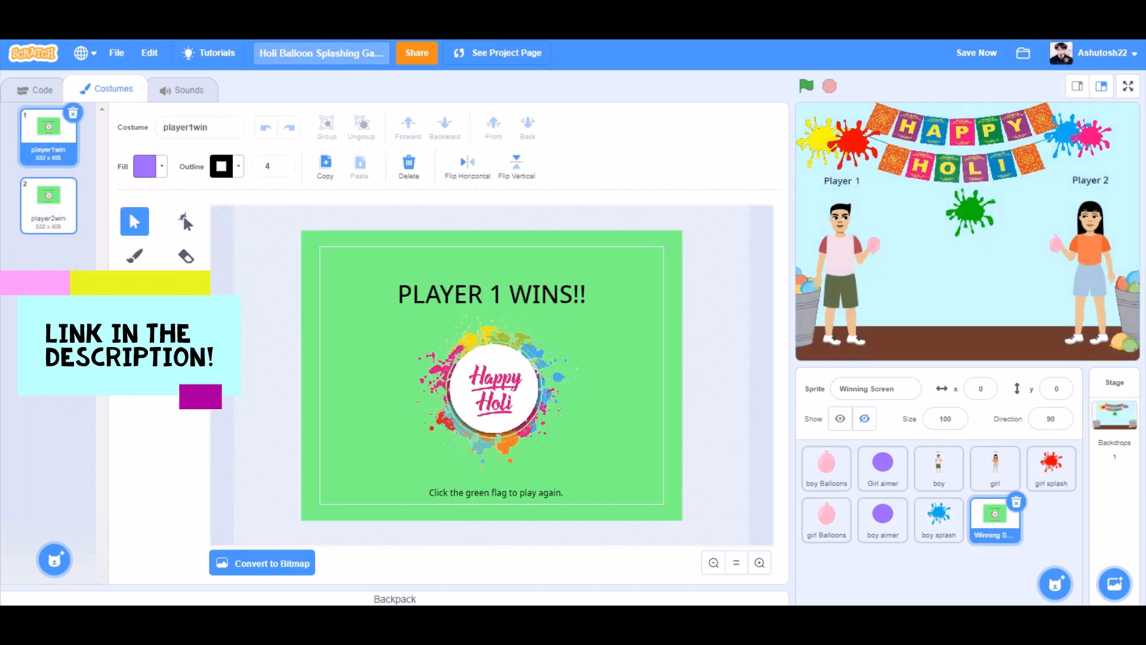
{"action": "left_click", "coordinate": [826, 468]}
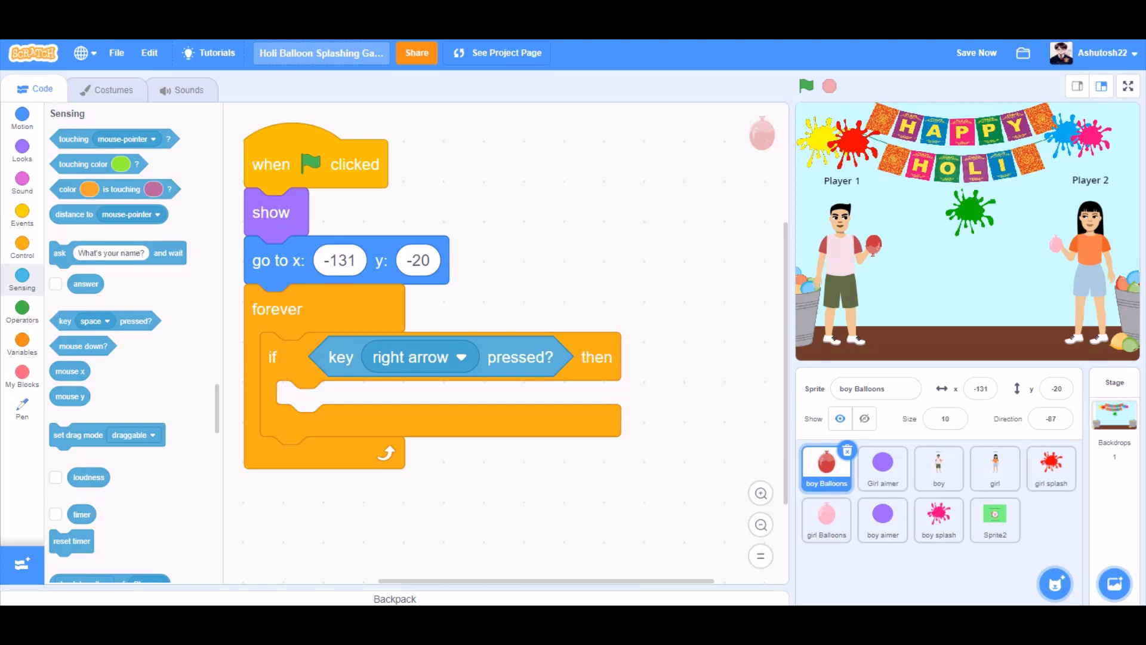
- On right arrow, clone random-coloured balloons every 0.2 s that fly to the girl, play Plunge and lower Girl health
{"action": "left_click", "coordinate": [23, 150]}
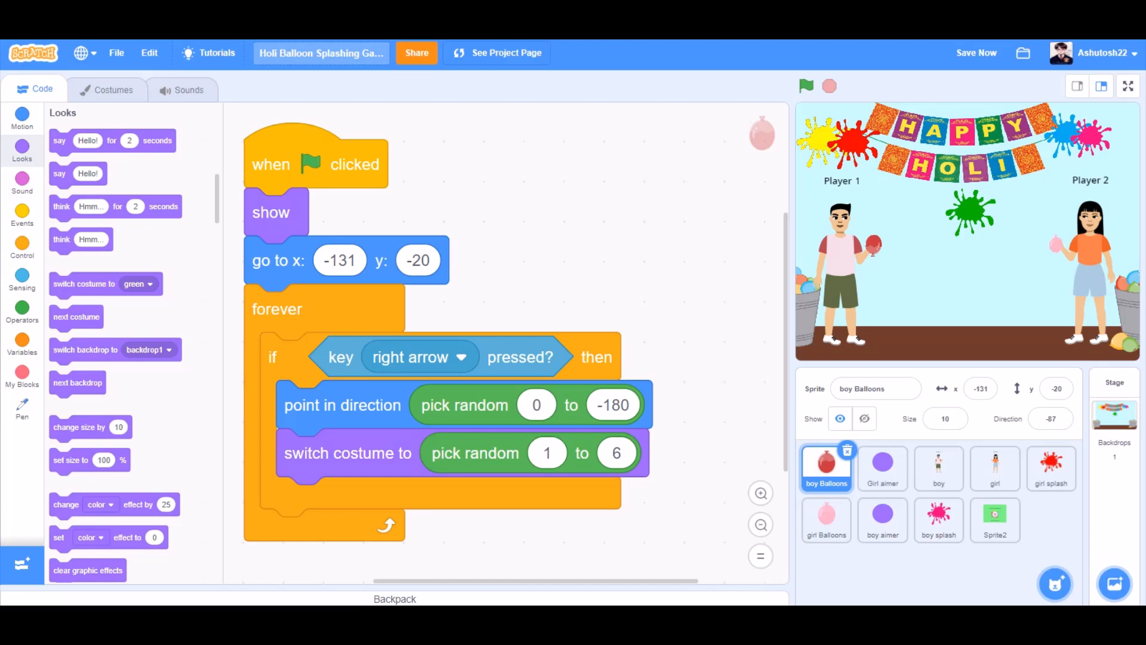
{"action": "left_click", "coordinate": [22, 214]}
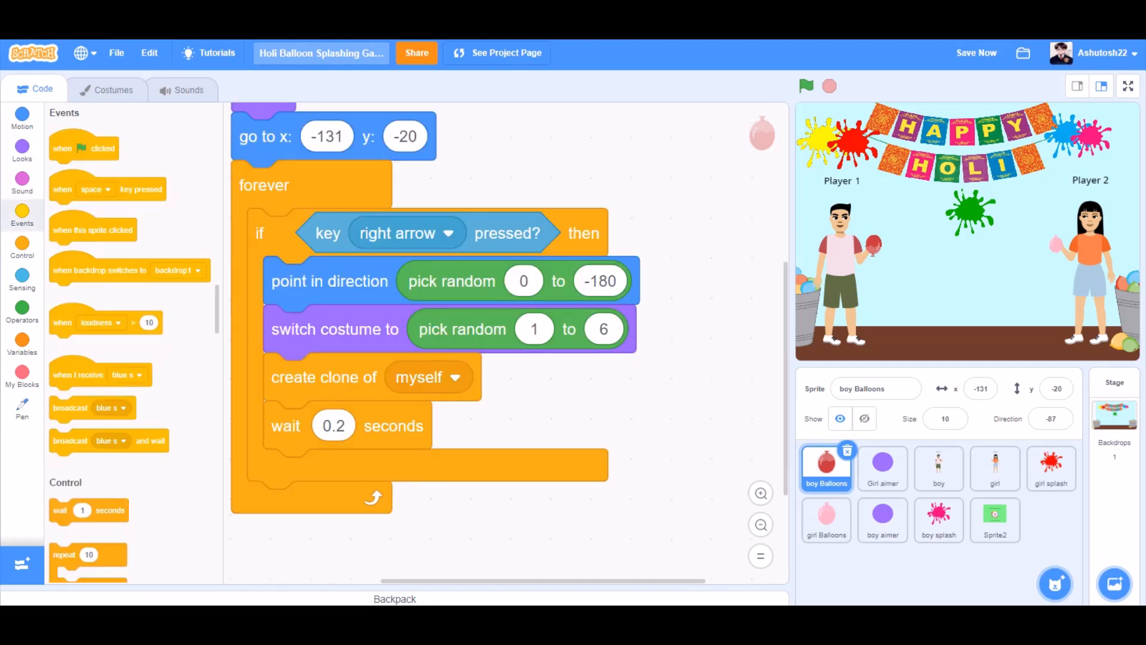
{"action": "left_click", "coordinate": [22, 274]}
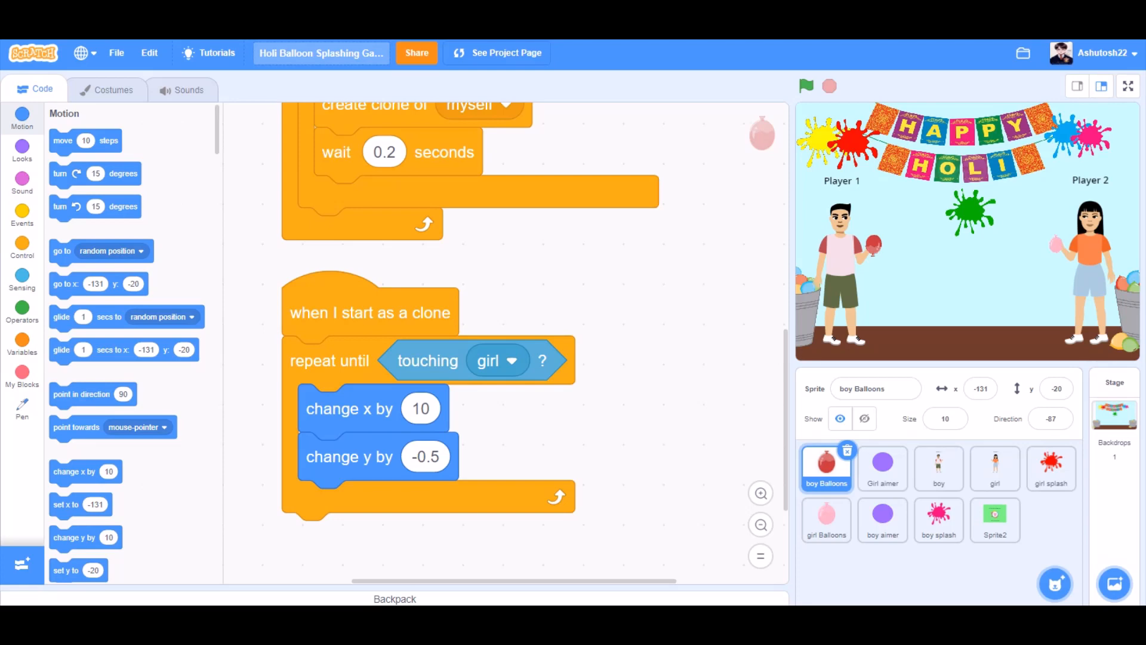
{"action": "left_click", "coordinate": [22, 344]}
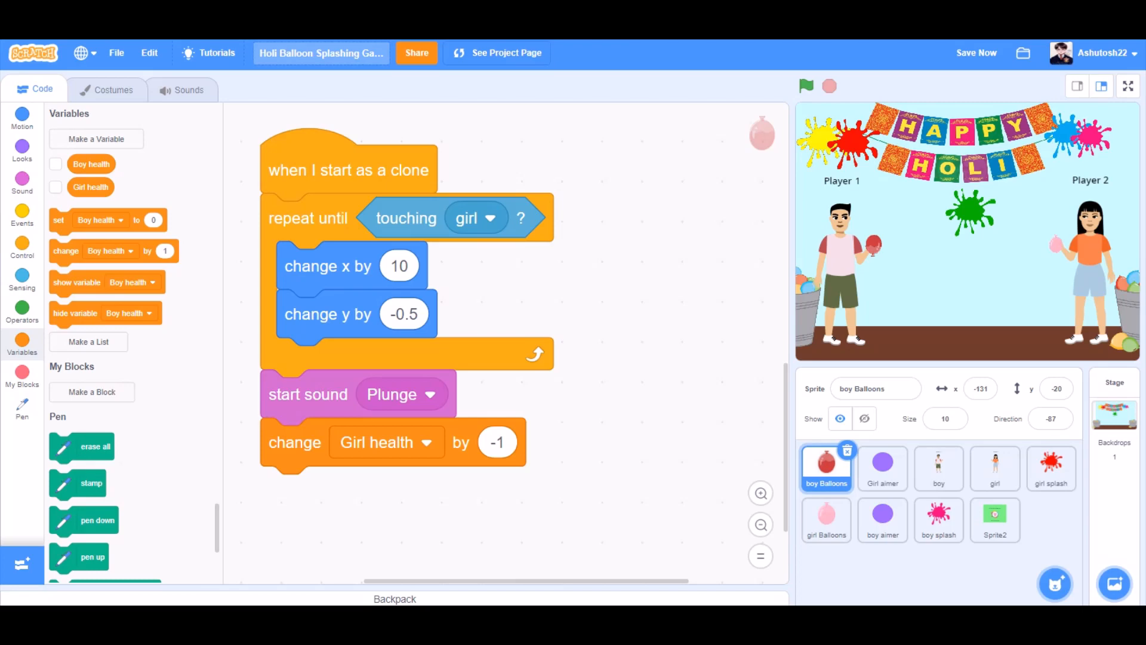
- Add ifs for costume numbers 1–6 broadcasting pink/orange/blue/red/yellow/green splashes, then delete the clone
{"action": "left_click", "coordinate": [22, 248]}
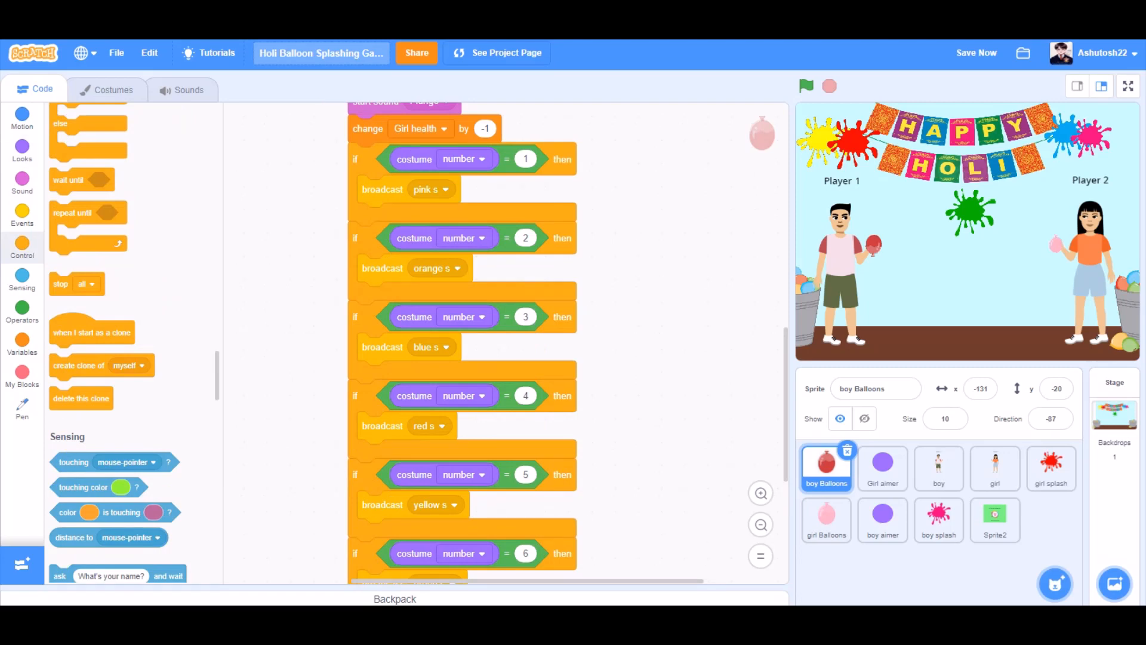
{"action": "scroll", "scroll_direction": "down", "scroll_amount": 3}
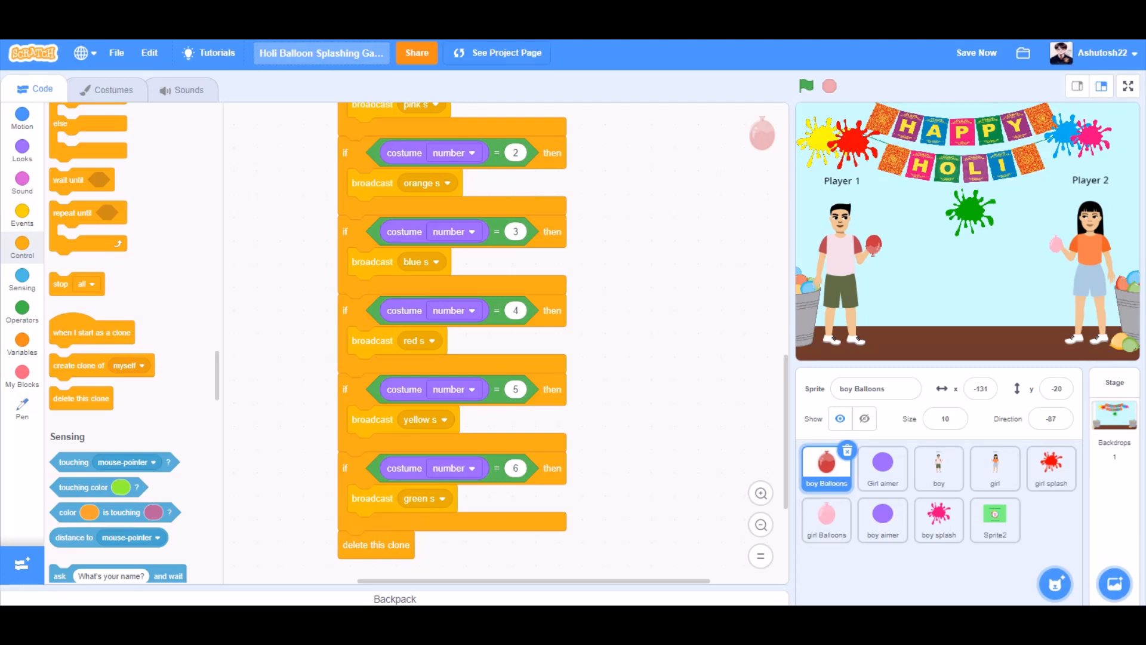
{"action": "left_click", "coordinate": [882, 468]}
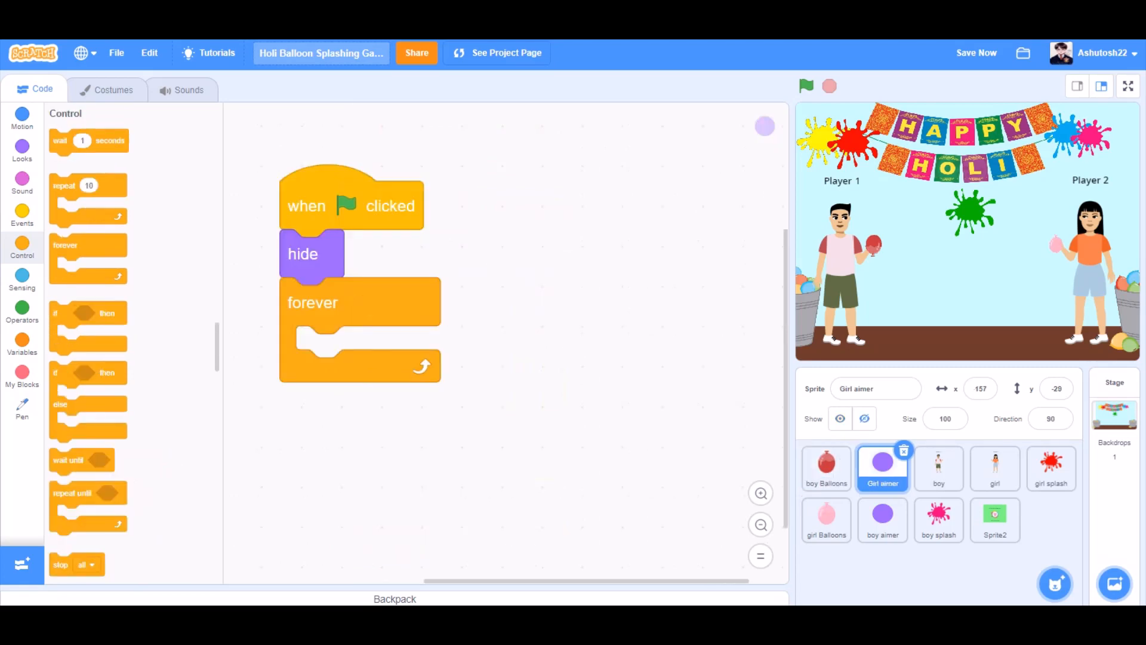
- Make Girl aimer hide, then forever go to random x 155–180, y -10 to -80 and wait 0.5 s
{"action": "left_click", "coordinate": [22, 312]}
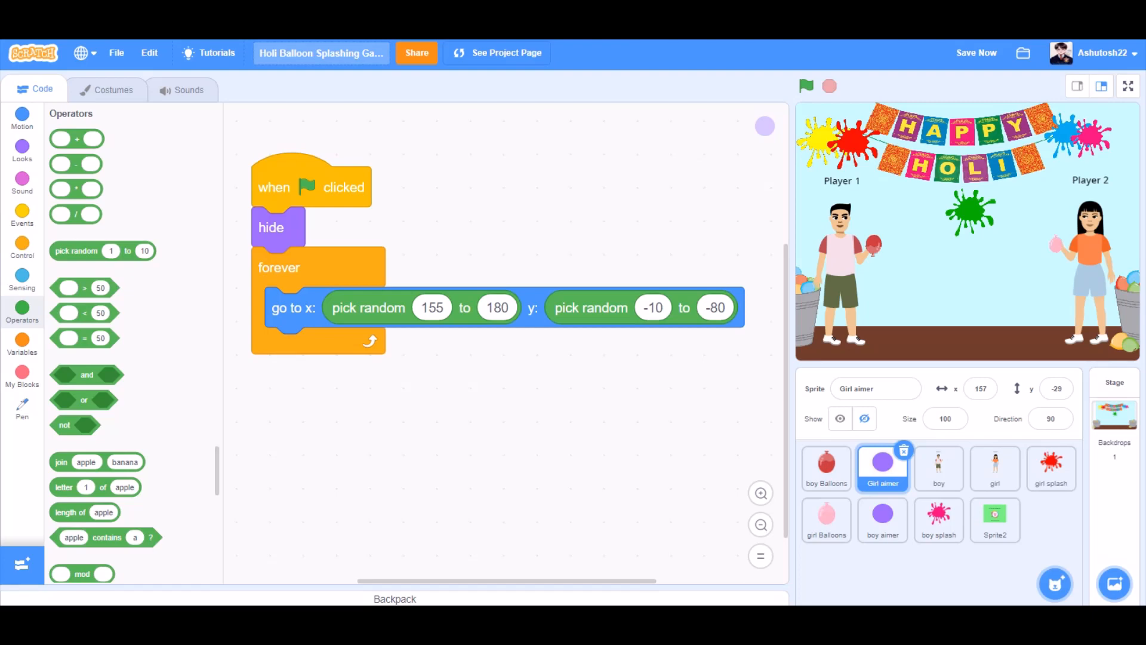
{"action": "left_click", "coordinate": [22, 248]}
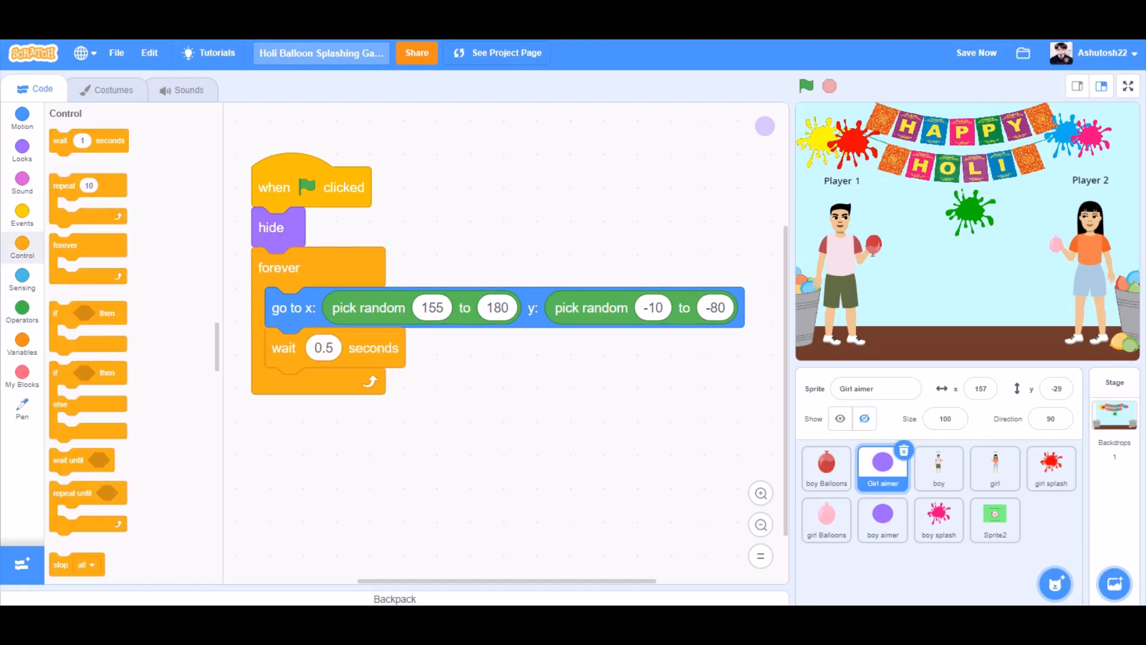
{"action": "left_click", "coordinate": [938, 468]}
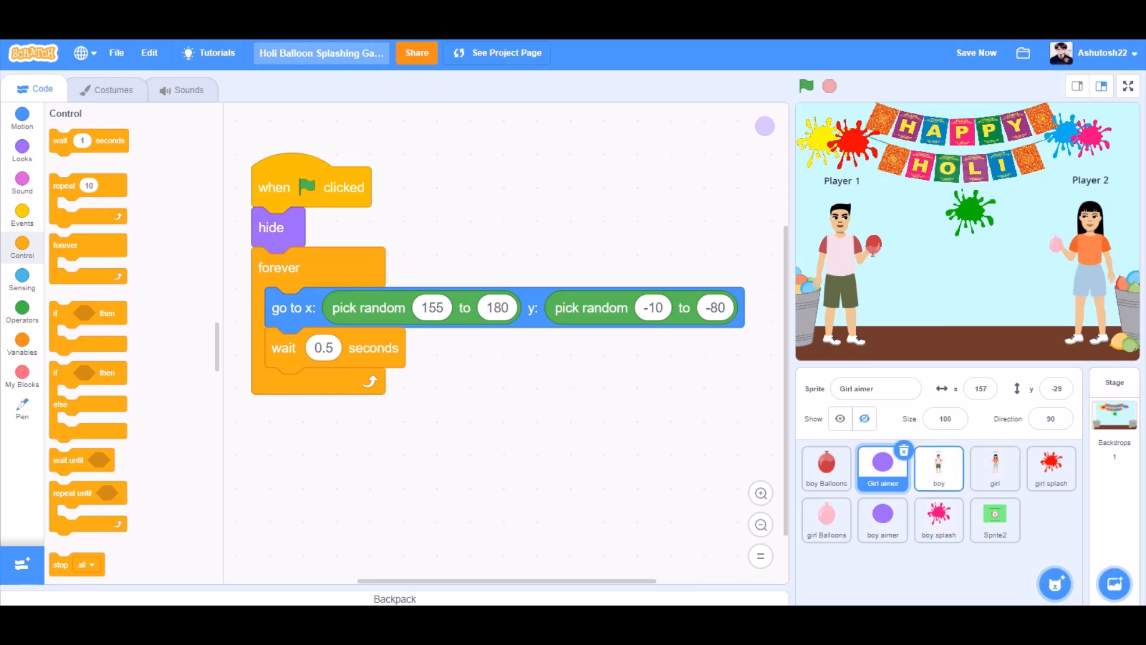
{"action": "left_click", "coordinate": [993, 469]}
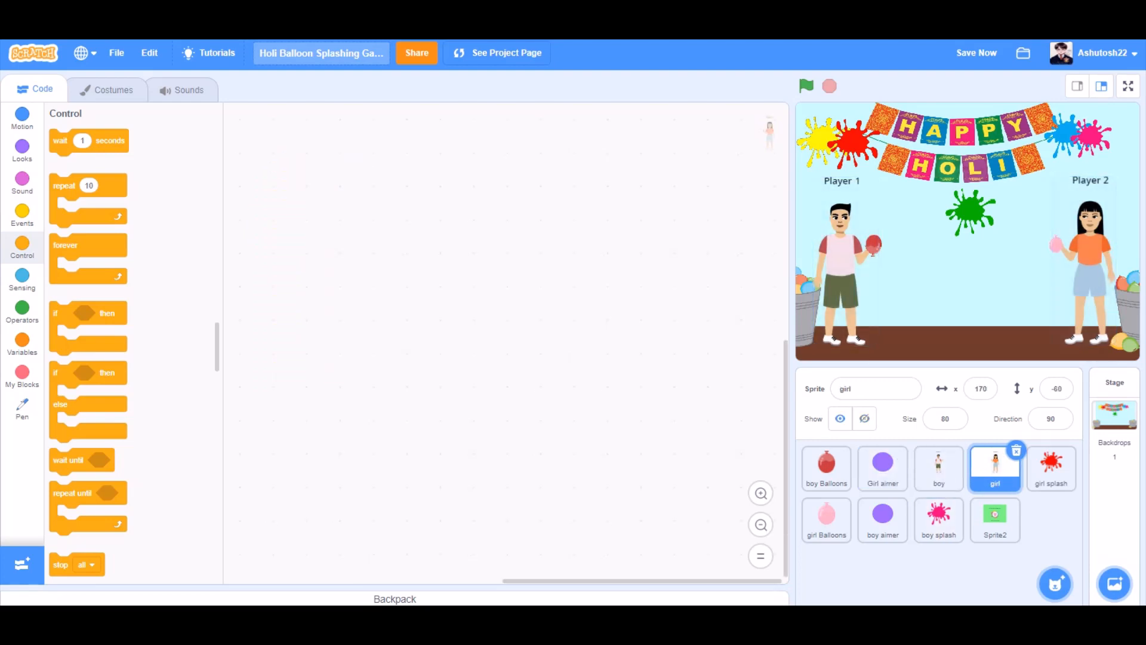
- Review girl splash's per-colour clone scripts, then bring up boy Balloons' scripts for copying
{"action": "left_click", "coordinate": [1050, 468]}
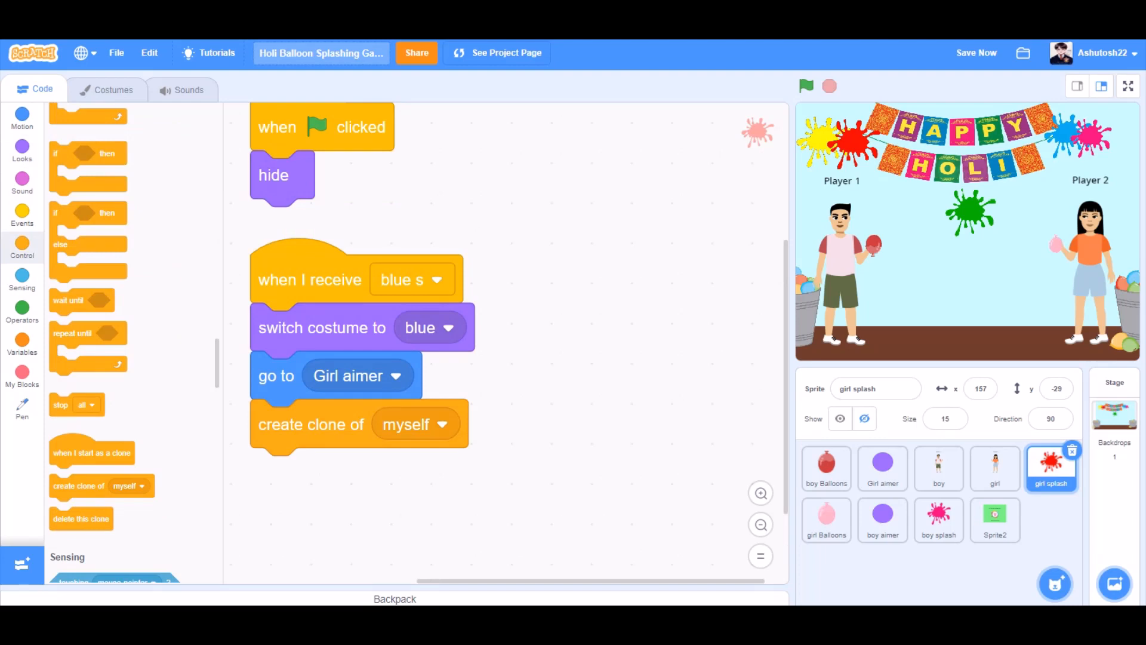
{"action": "scroll", "scroll_direction": "down", "scroll_amount": 3}
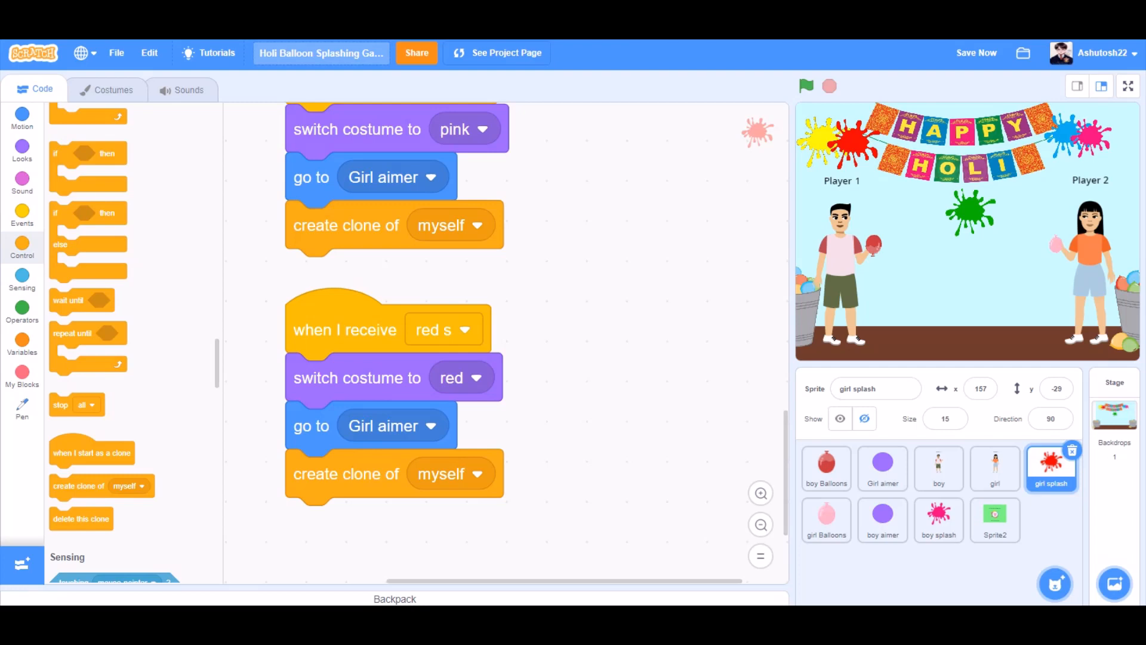
{"action": "scroll", "scroll_direction": "down", "scroll_amount": 3}
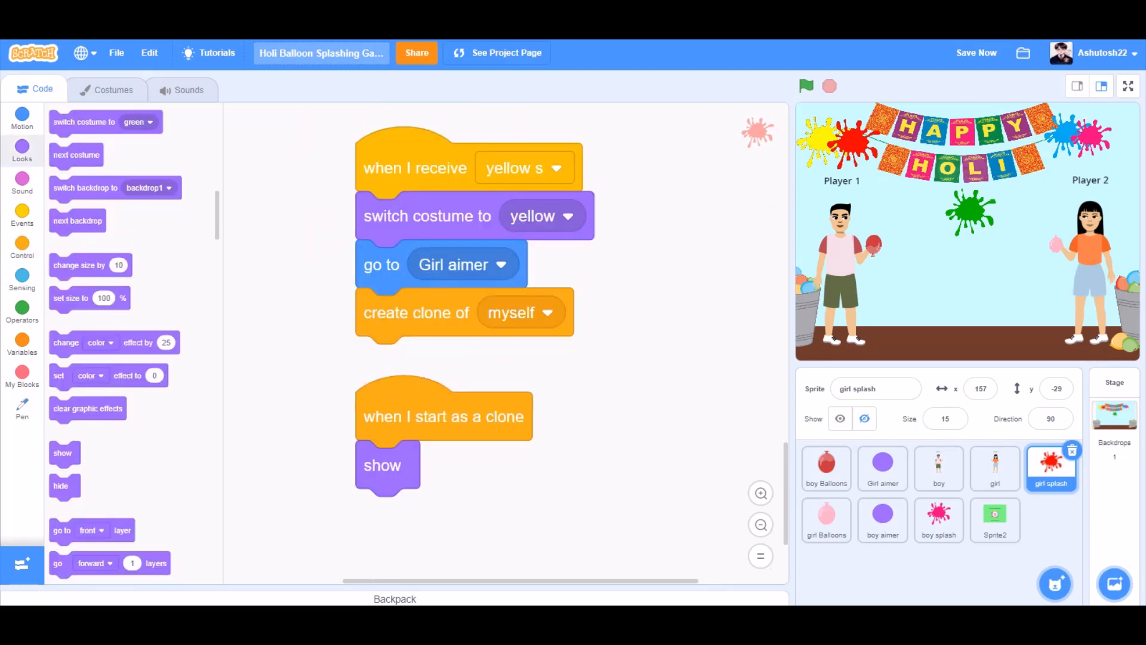
{"action": "left_click", "coordinate": [976, 52]}
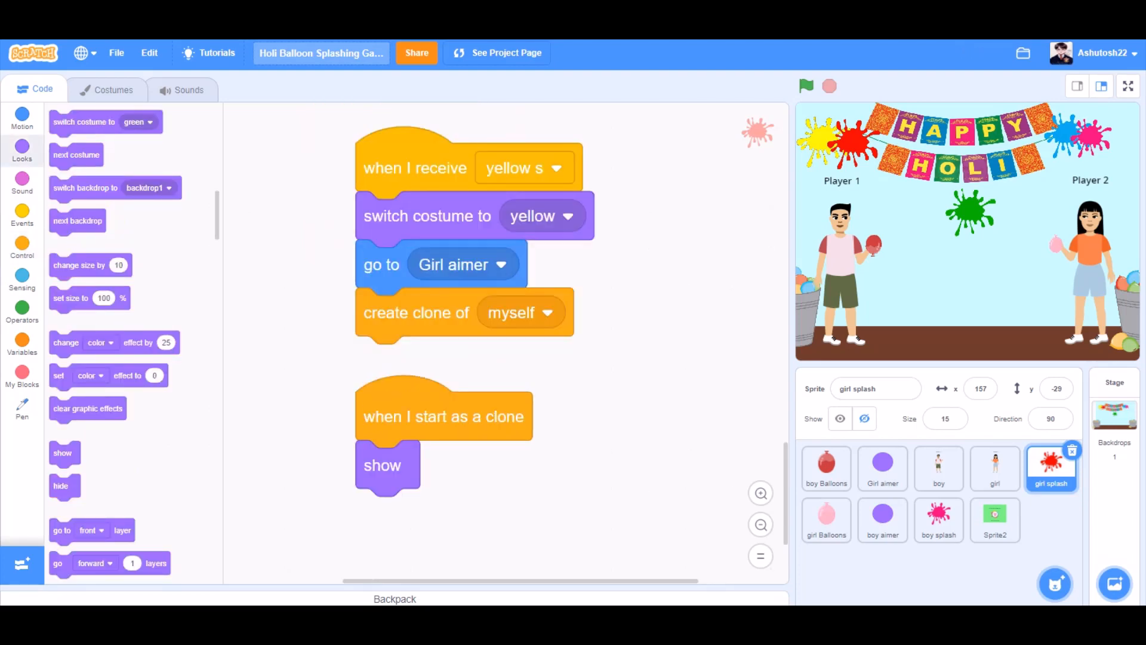
{"action": "left_click", "coordinate": [825, 468]}
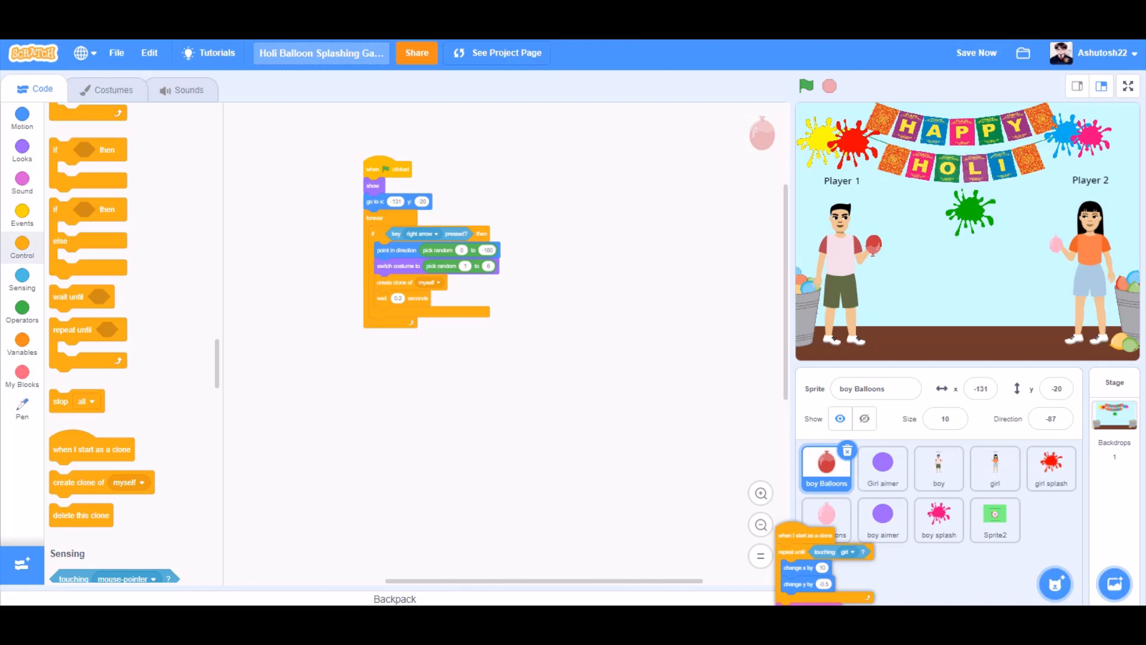
- Scroll through girl Balloons' copied scripts, with clones flying left toward the boy and costume-number broadcast ifs
{"action": "left_click", "coordinate": [826, 520]}
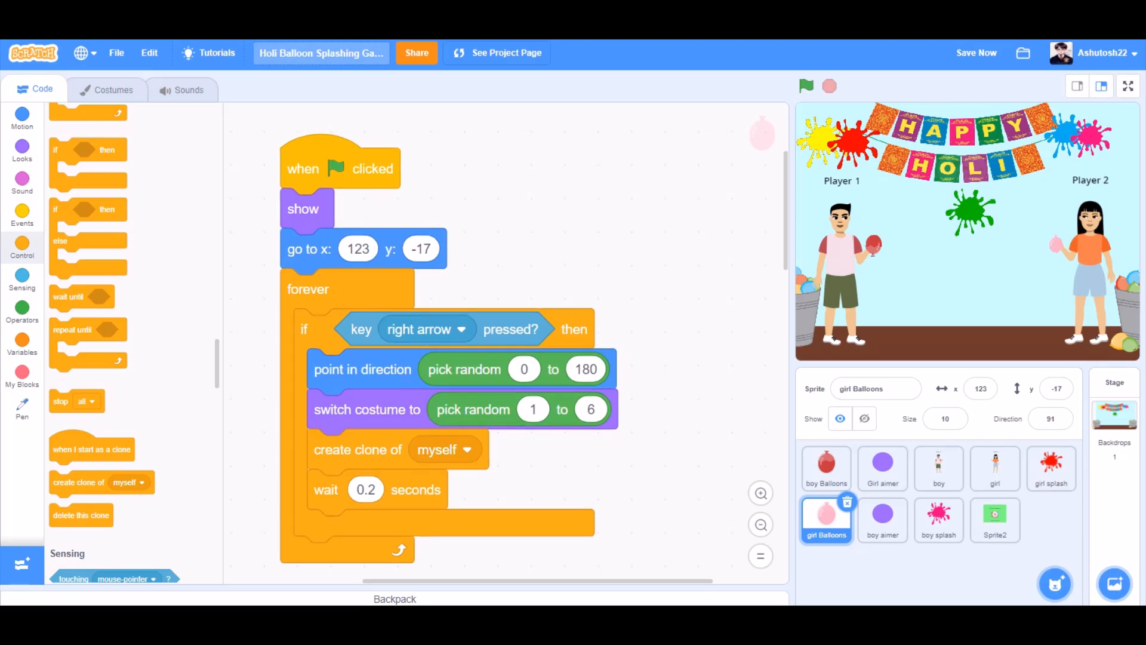
{"action": "scroll", "scroll_direction": "down", "scroll_amount": 3}
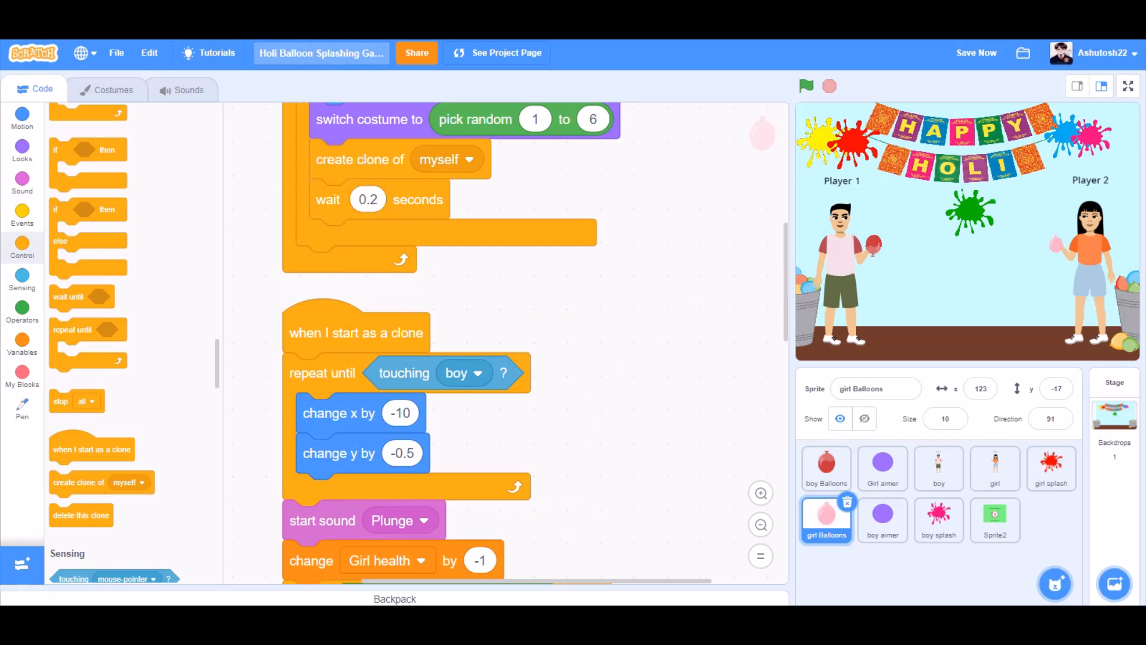
{"action": "scroll", "scroll_direction": "down", "scroll_amount": 3}
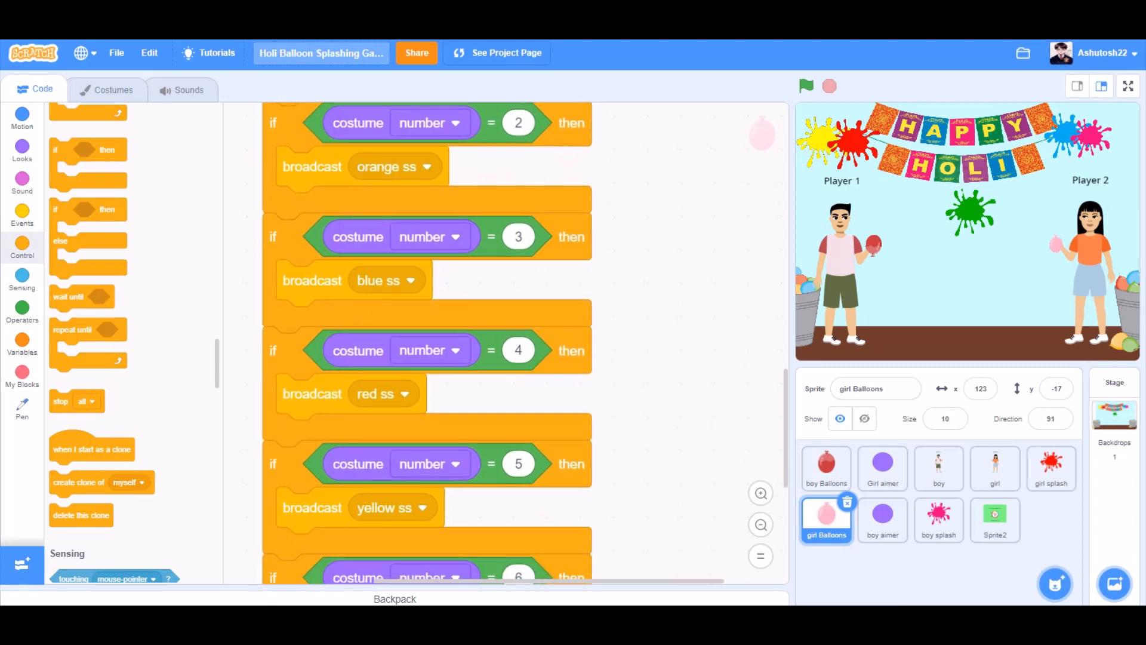
{"action": "scroll", "scroll_direction": "down", "scroll_amount": 3}
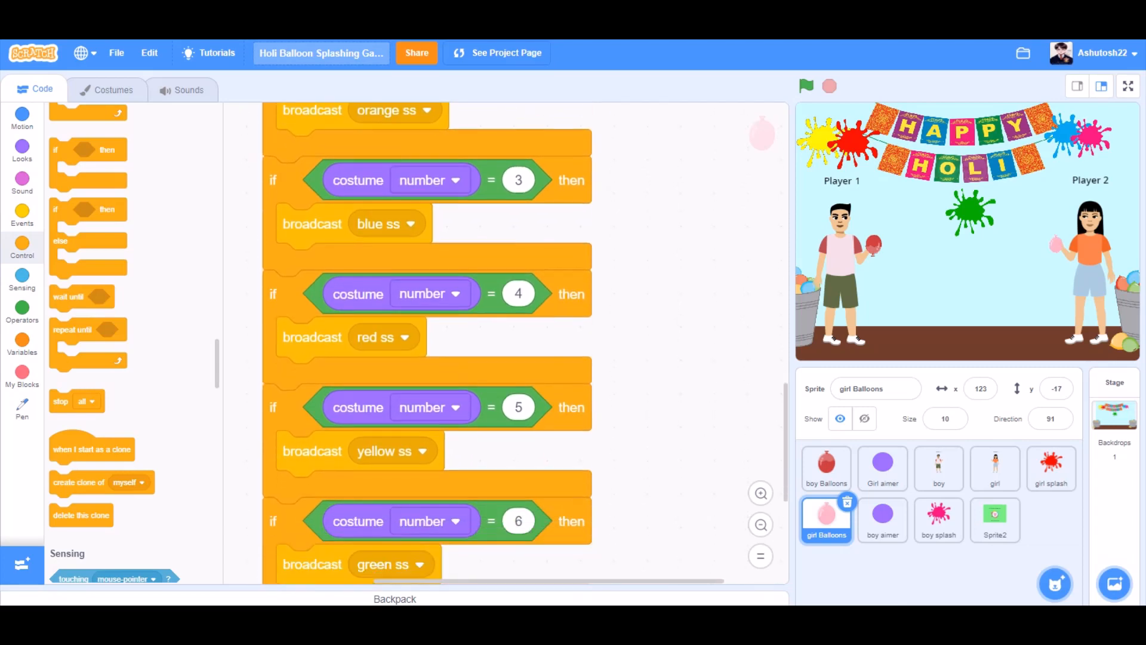
{"action": "scroll", "scroll_direction": "down", "scroll_amount": 3}
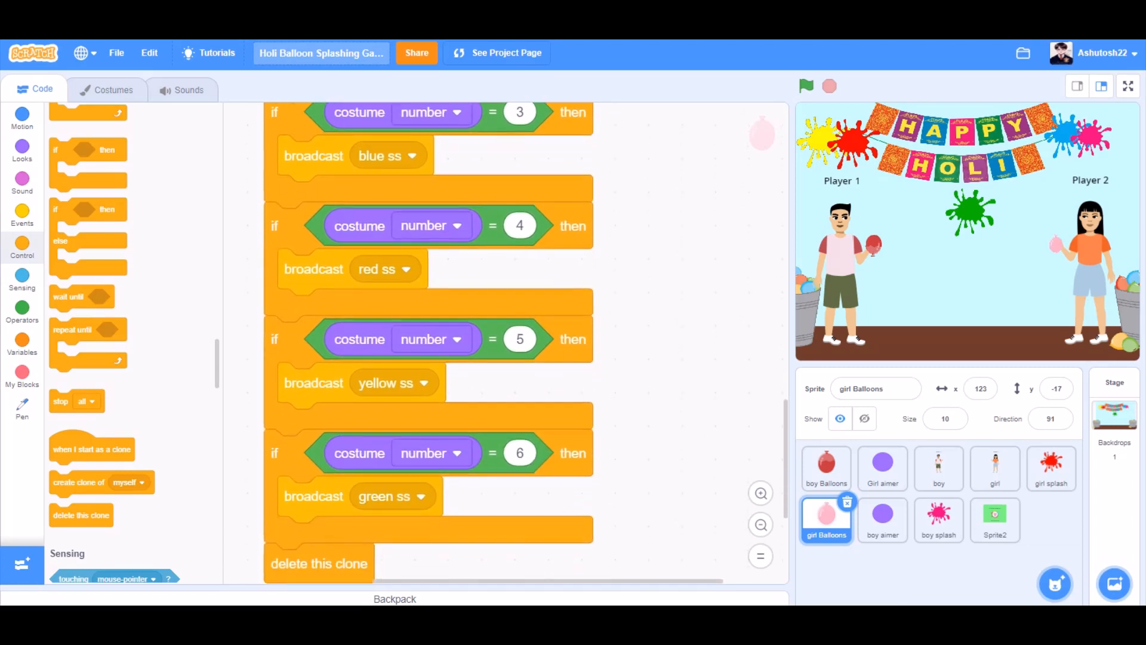
{"action": "scroll", "scroll_direction": "down", "scroll_amount": 3}
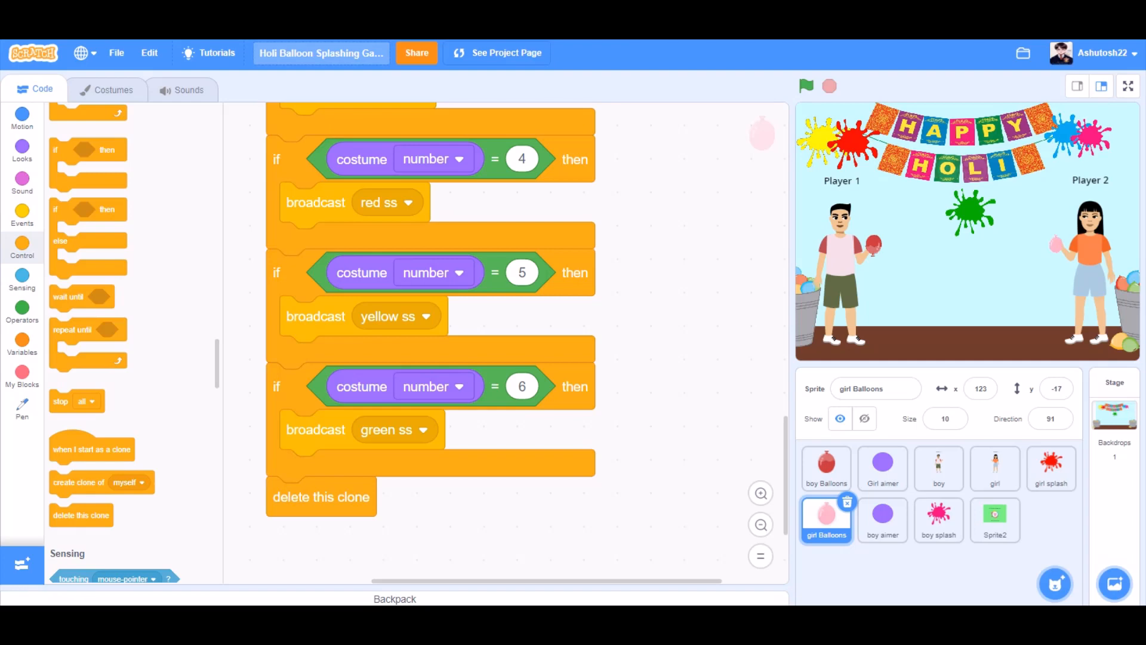
{"action": "left_click", "coordinate": [882, 468]}
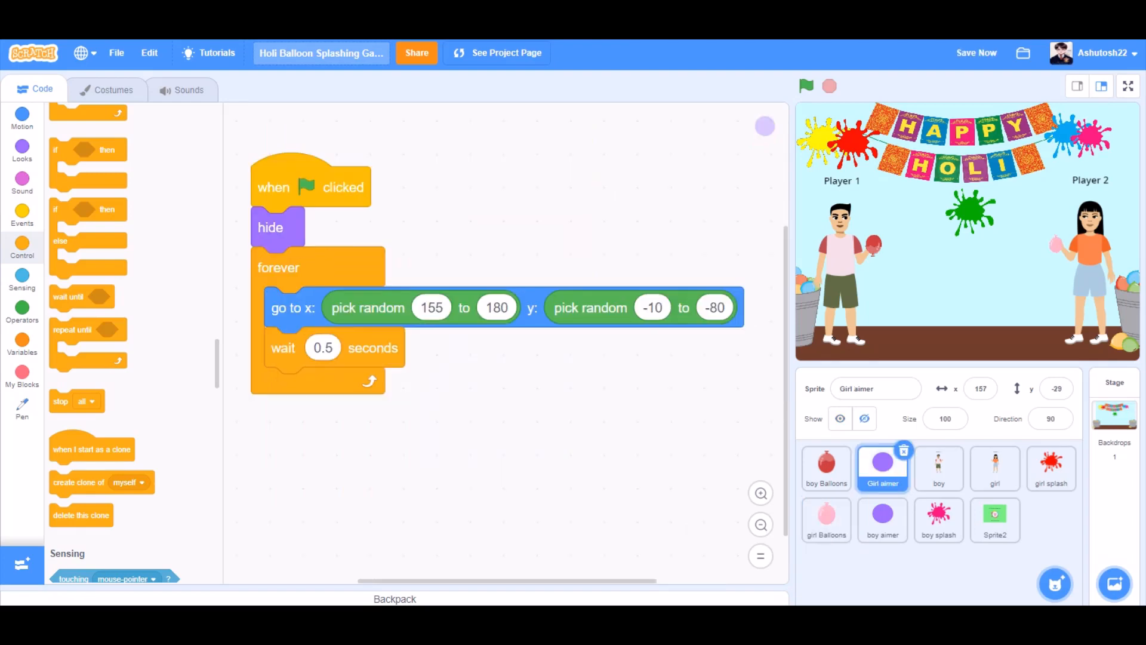
- Change boy aimer's random x range to -155 to -185
{"action": "left_click", "coordinate": [883, 519]}
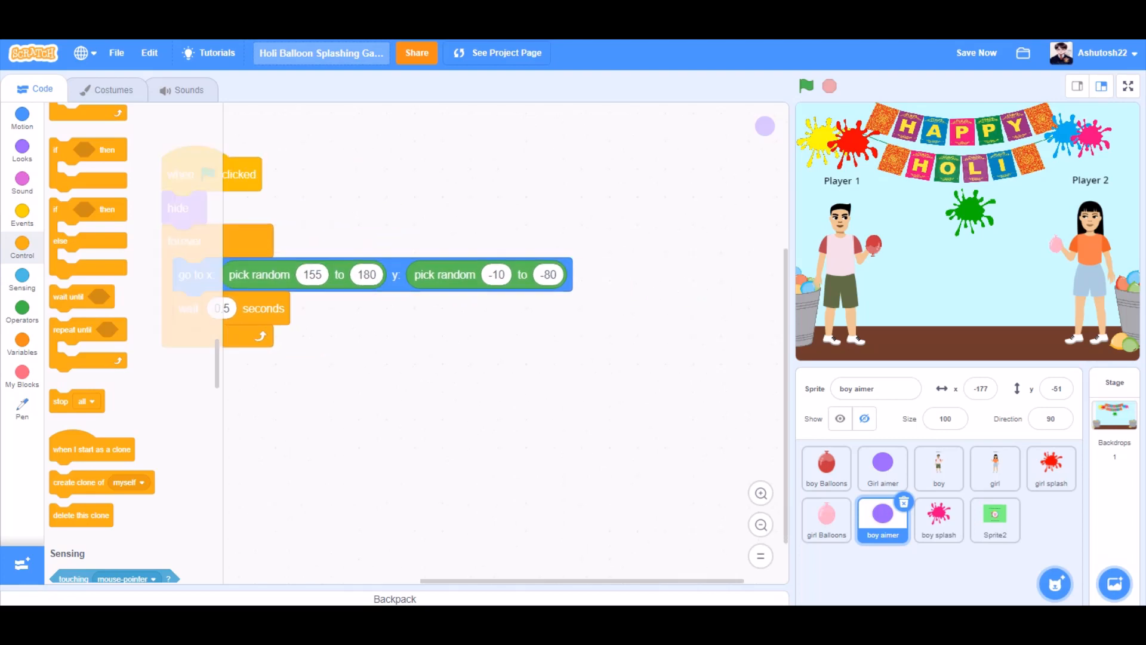
{"action": "left_click", "coordinate": [312, 274]}
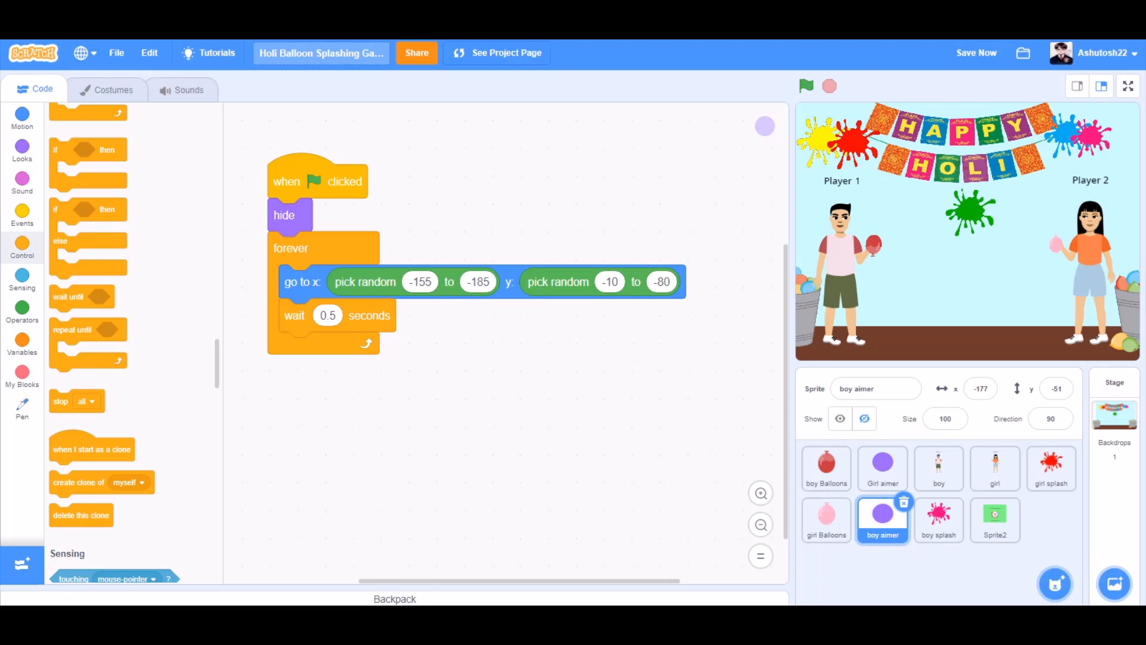
{"action": "left_click", "coordinate": [1051, 468]}
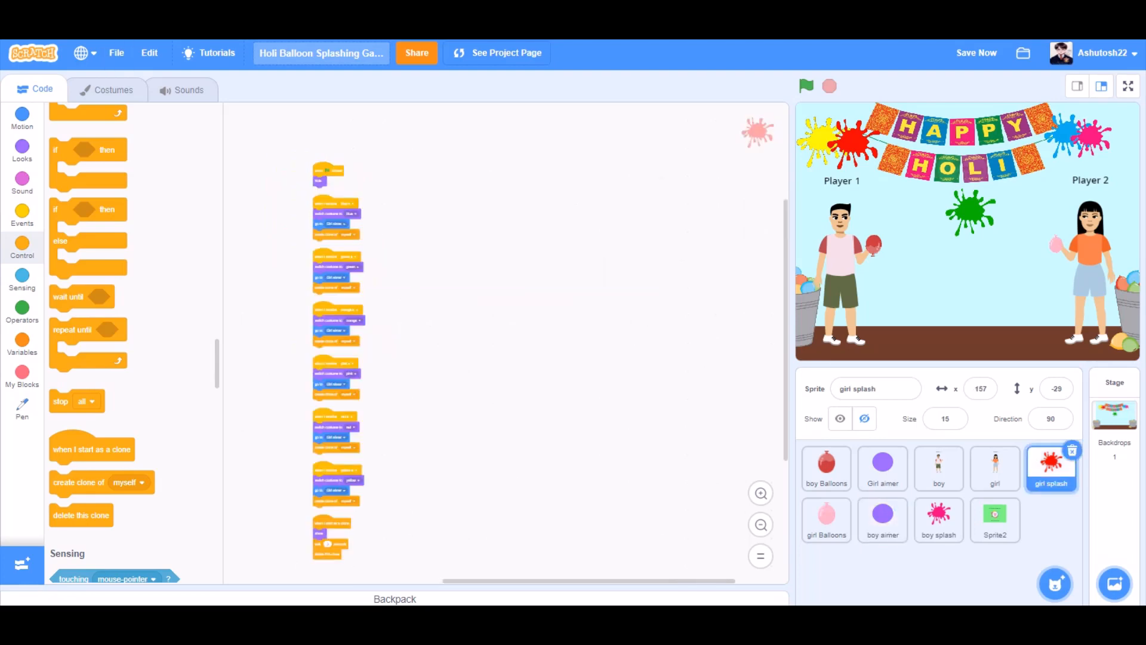
- Copy the 'when I start as a clone' script to boy splash and scroll through its receive scripts
{"action": "left_click", "coordinate": [938, 520]}
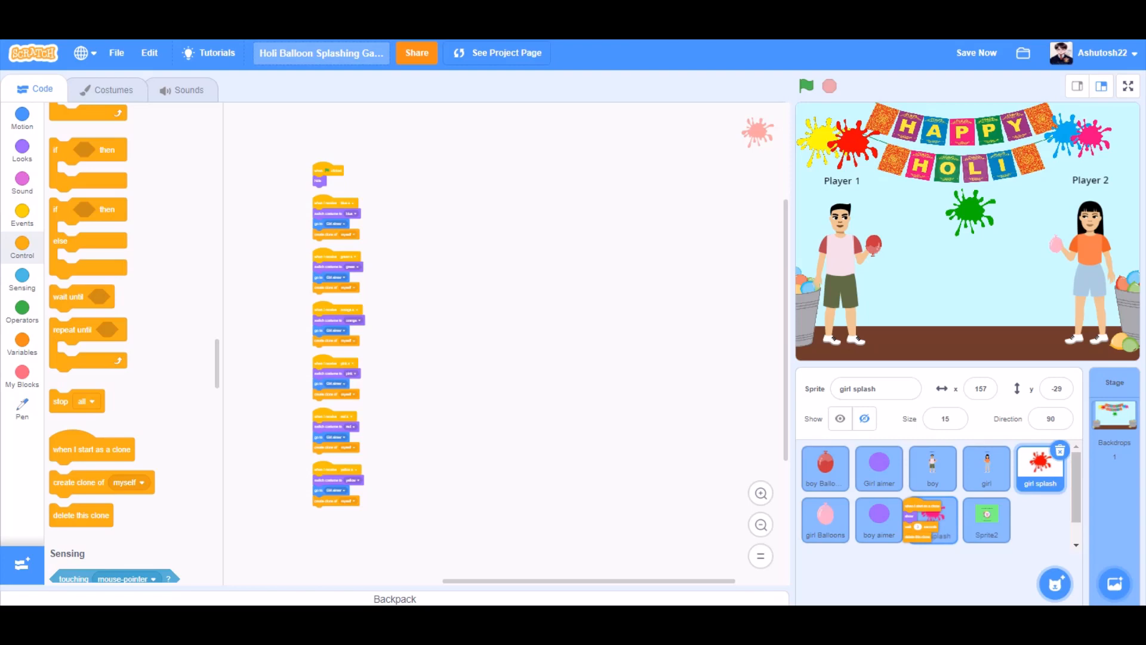
{"action": "left_click", "coordinate": [928, 519]}
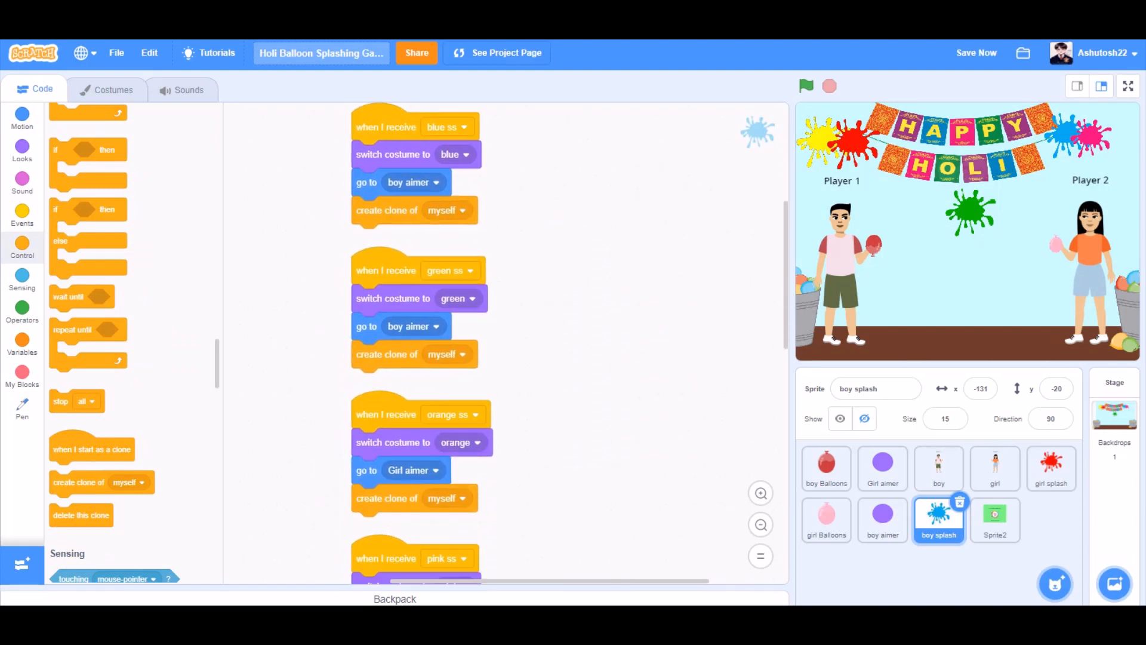
{"action": "scroll", "scroll_direction": "down", "scroll_amount": 3}
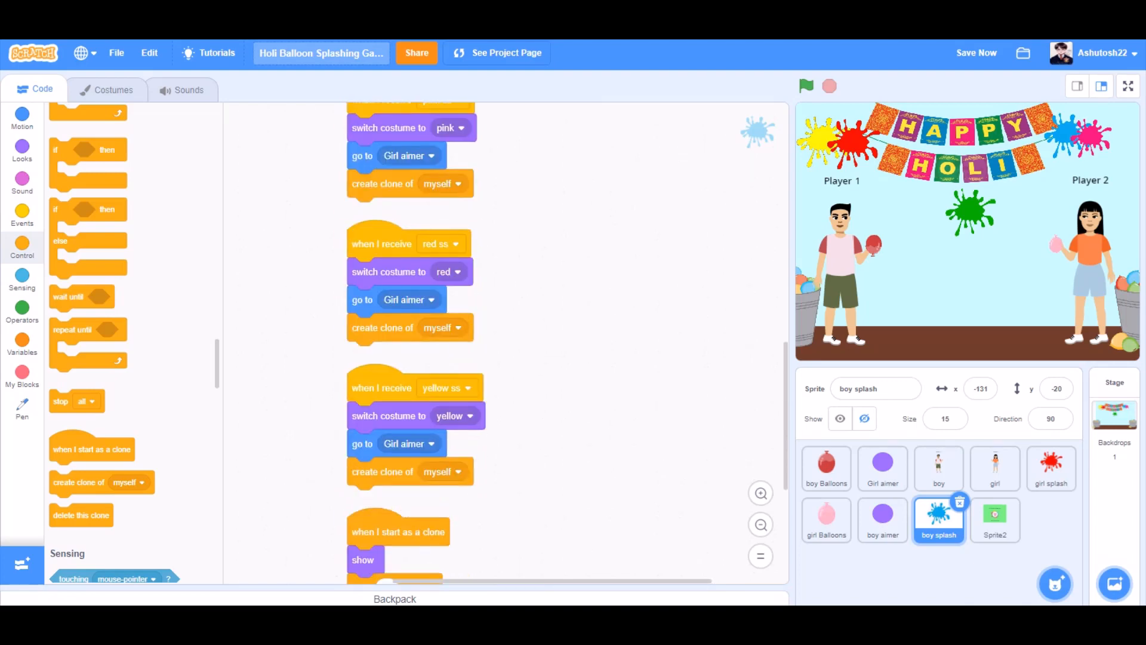
{"action": "scroll", "scroll_direction": "down", "scroll_amount": 3}
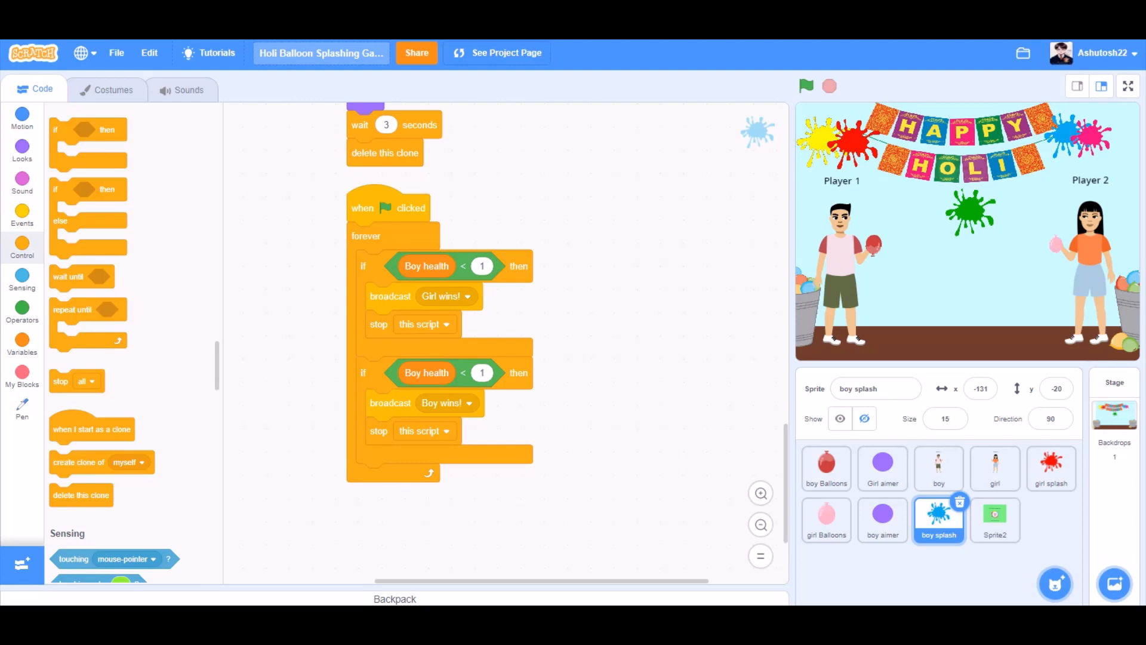
- Change the second health check's variable to Girl health so it broadcasts Boy wins
{"action": "left_click", "coordinate": [426, 373]}
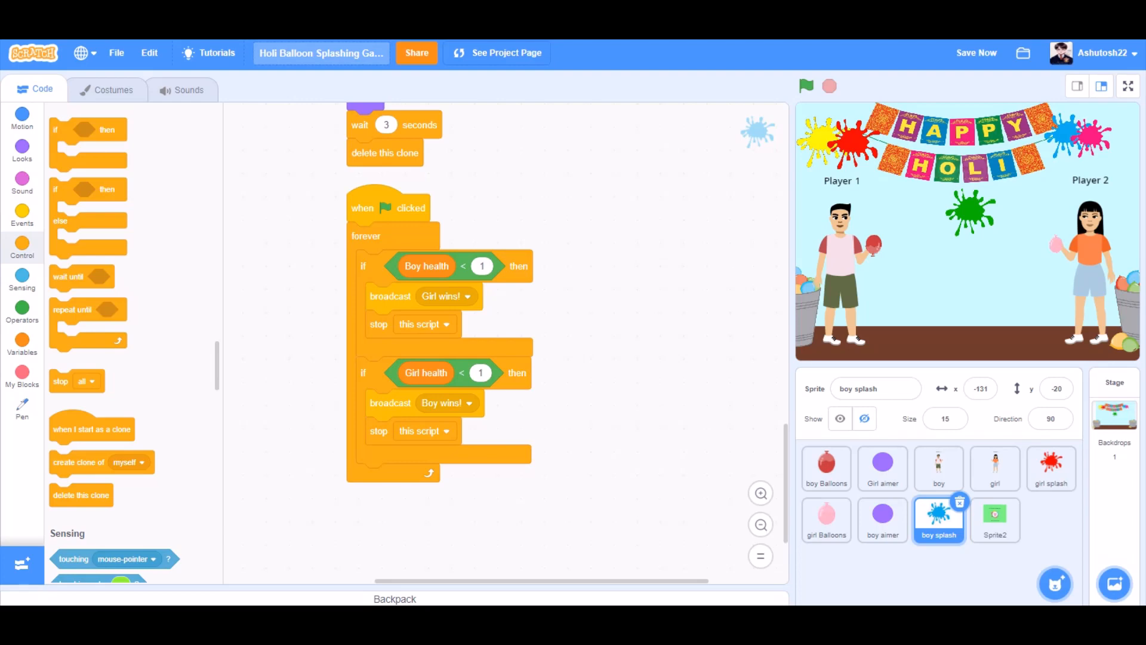
{"action": "left_click", "coordinate": [994, 520]}
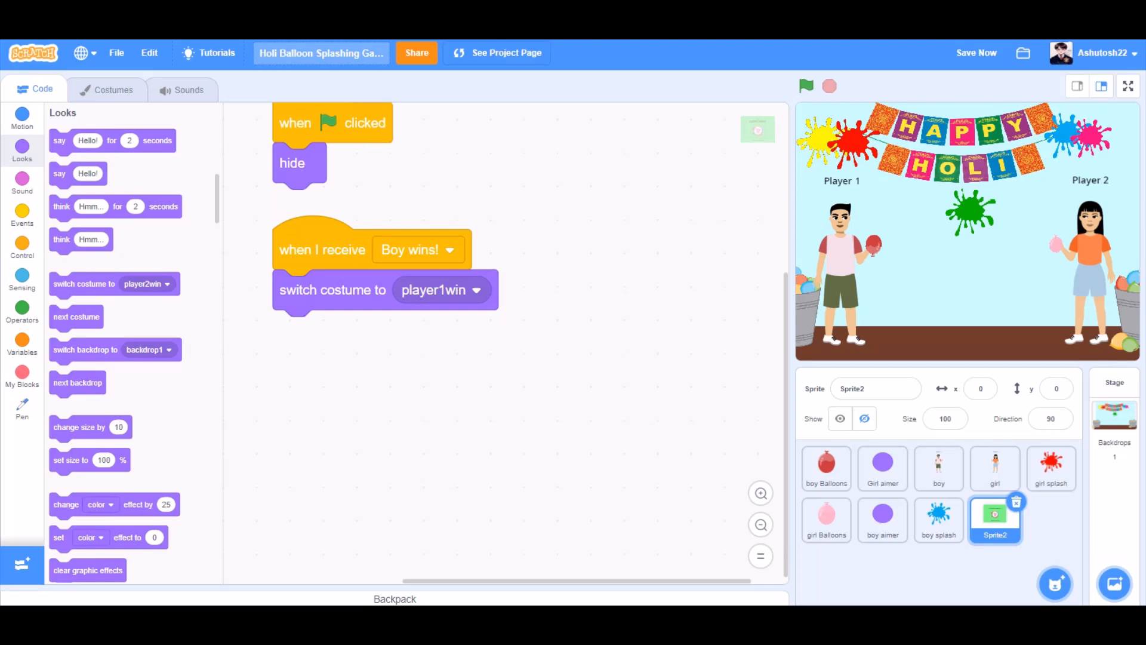
- Review Sprite2's Boy wins!/Girl wins! scripts, then view the stage full-screen
{"action": "left_click", "coordinate": [22, 249]}
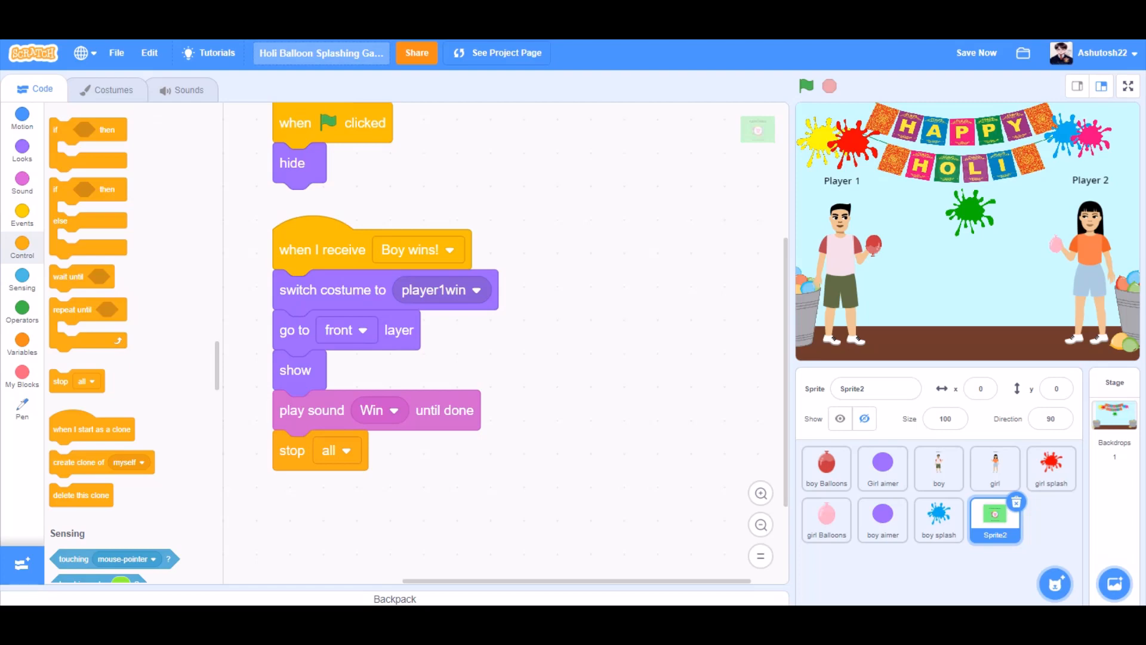
{"action": "scroll", "scroll_direction": "down", "scroll_amount": 3}
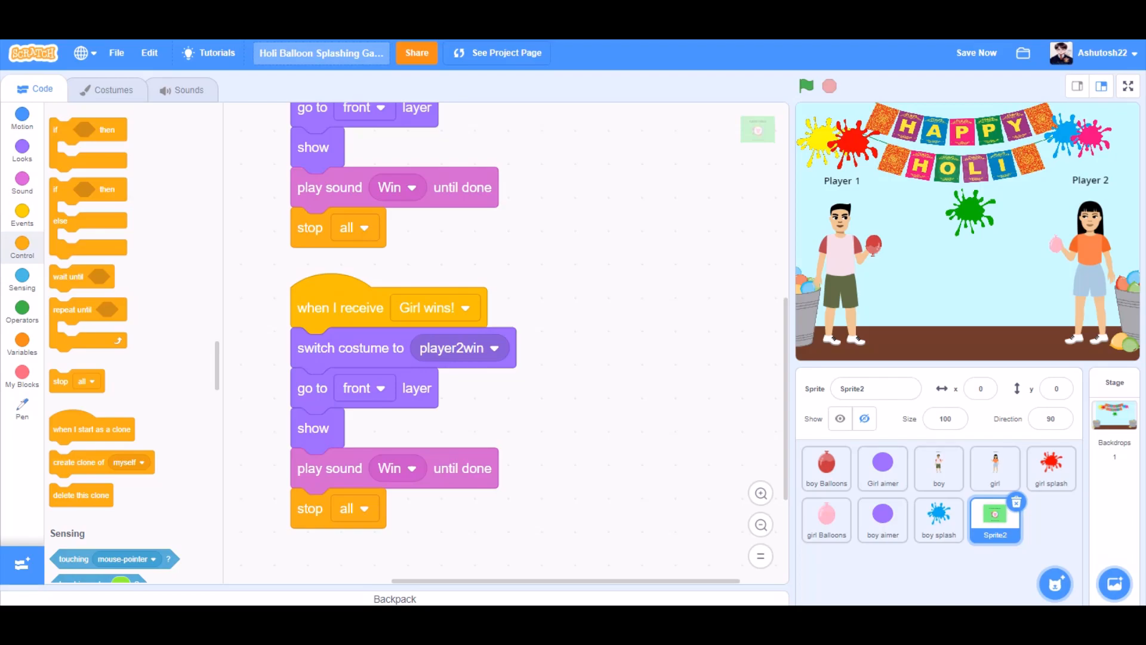
{"action": "left_click", "coordinate": [1128, 85]}
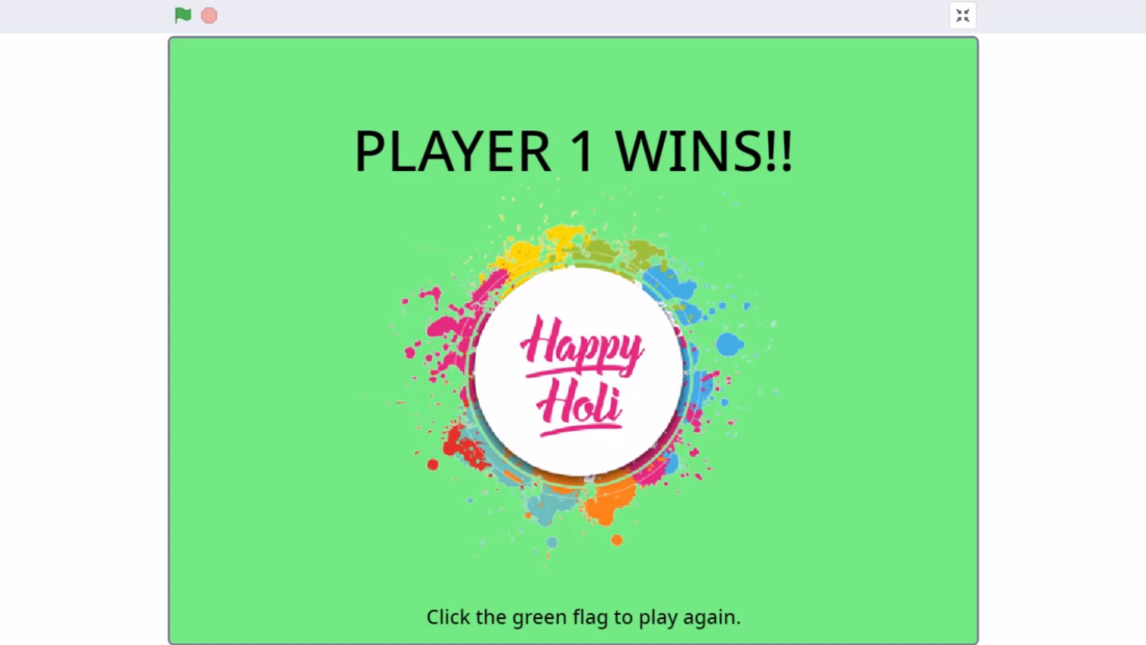
- Replay the Holi game twice with the green flag, ending on PLAYER 2 WINS!!
{"action": "left_click", "coordinate": [183, 15]}
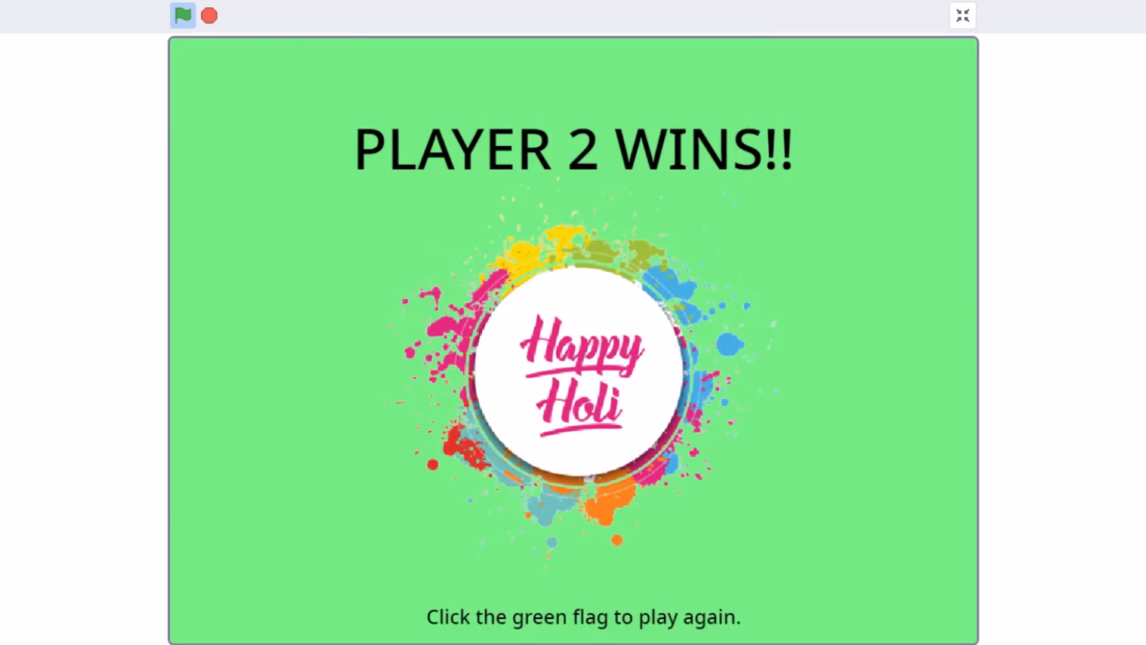
{"action": "left_click", "coordinate": [183, 14]}
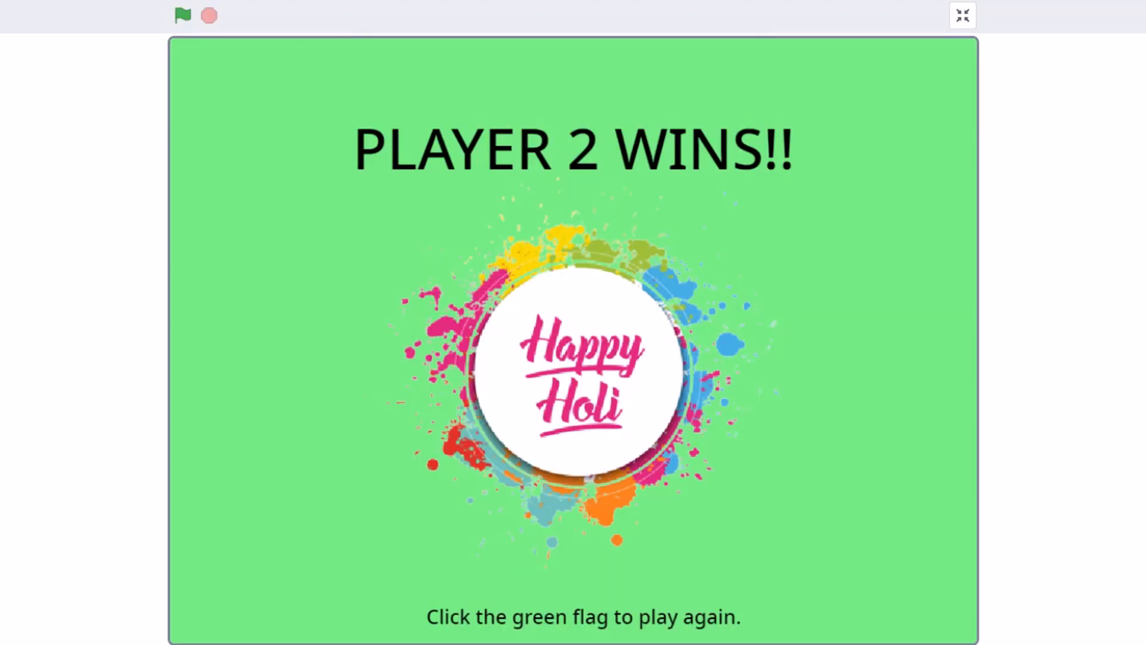